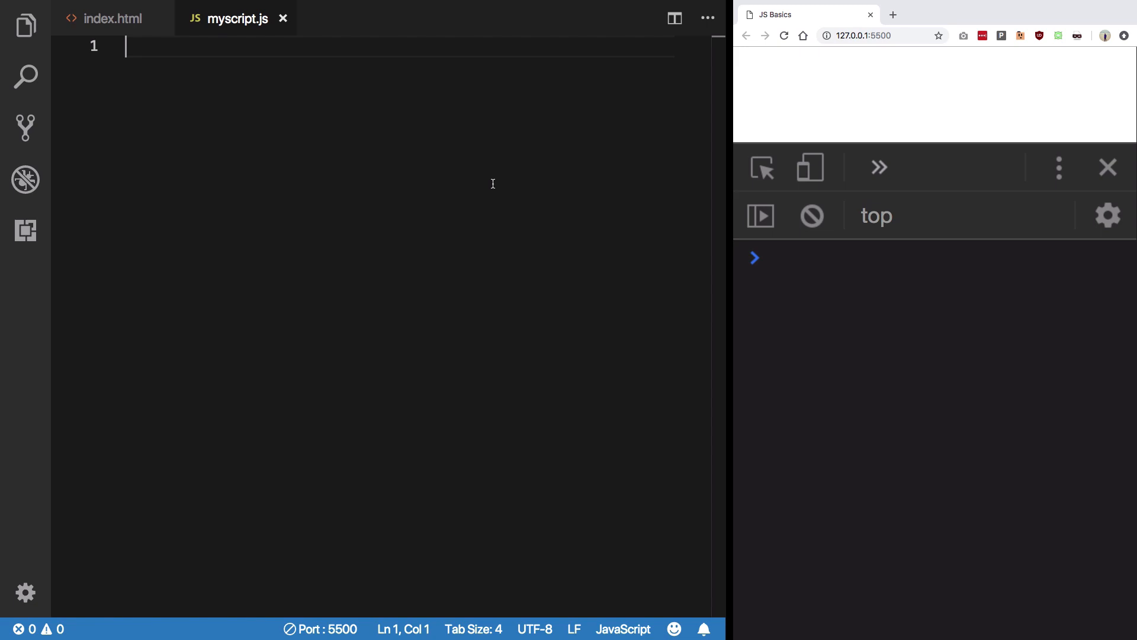
Type a '// for loop' comment and an empty for( ; ; ) { } block.
{"action": "type", "text": "// for loop"}
{"action": "type", "text": "for( ; ; ) {"}
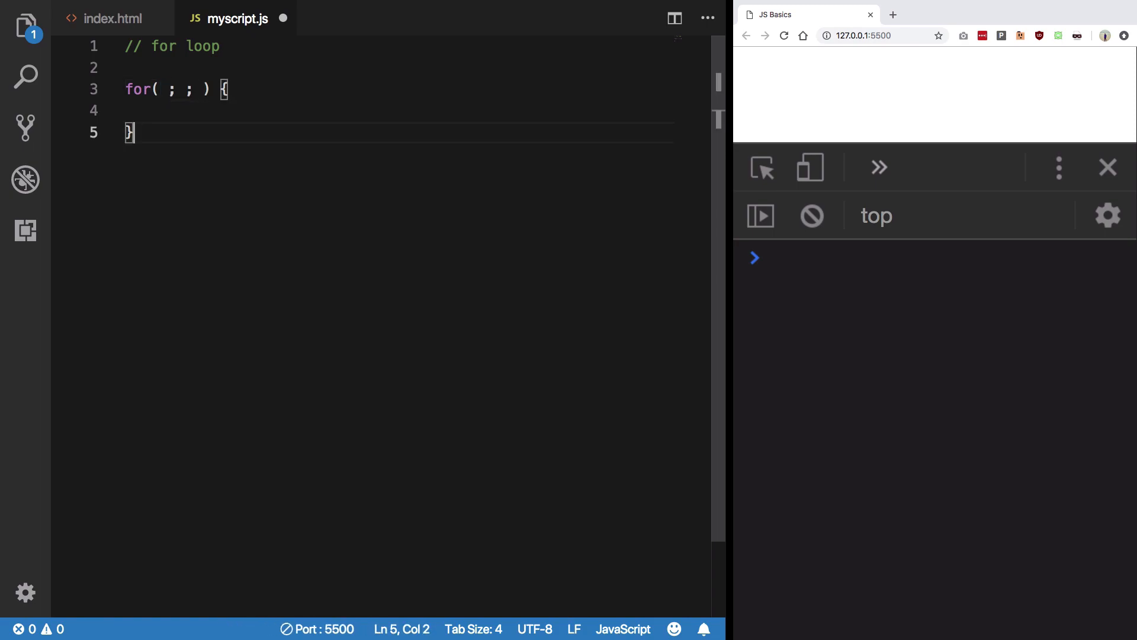
Add blank lines below the loop and enter the let i=0 initializer.
{"action": "key", "text": "enter"}
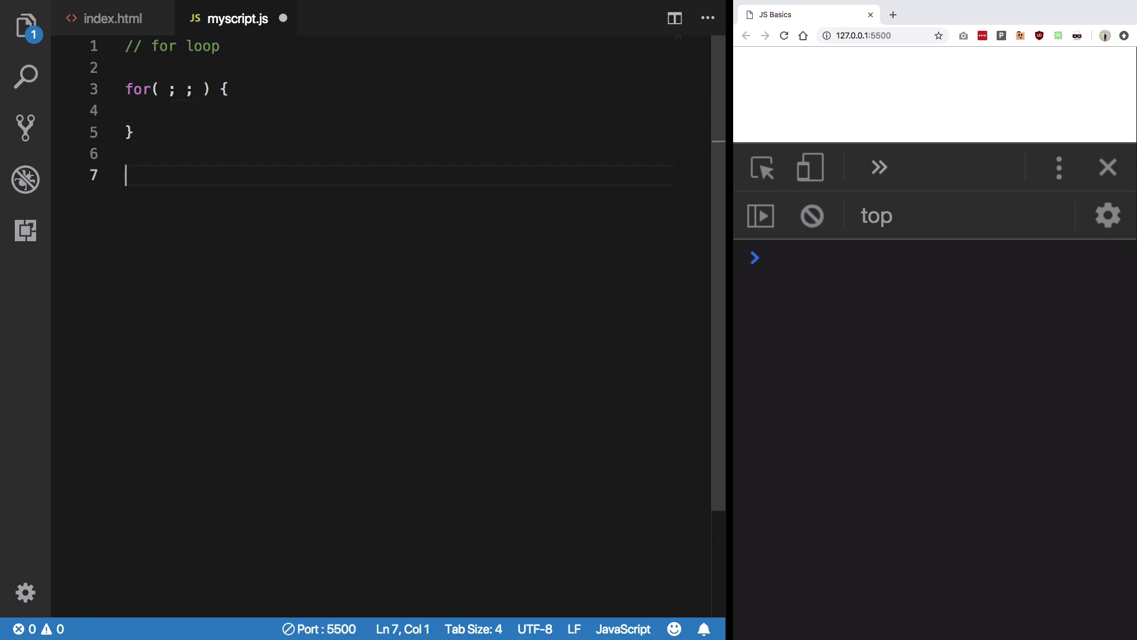
{"action": "left_click", "coordinate": [152, 90]}
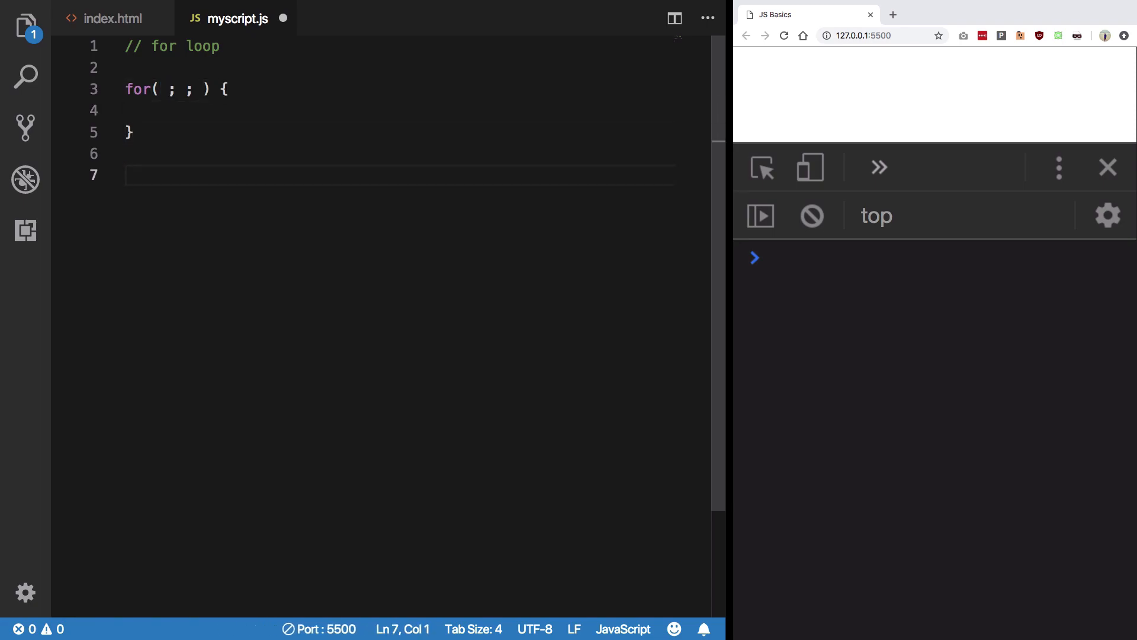
{"action": "left_click", "coordinate": [158, 89]}
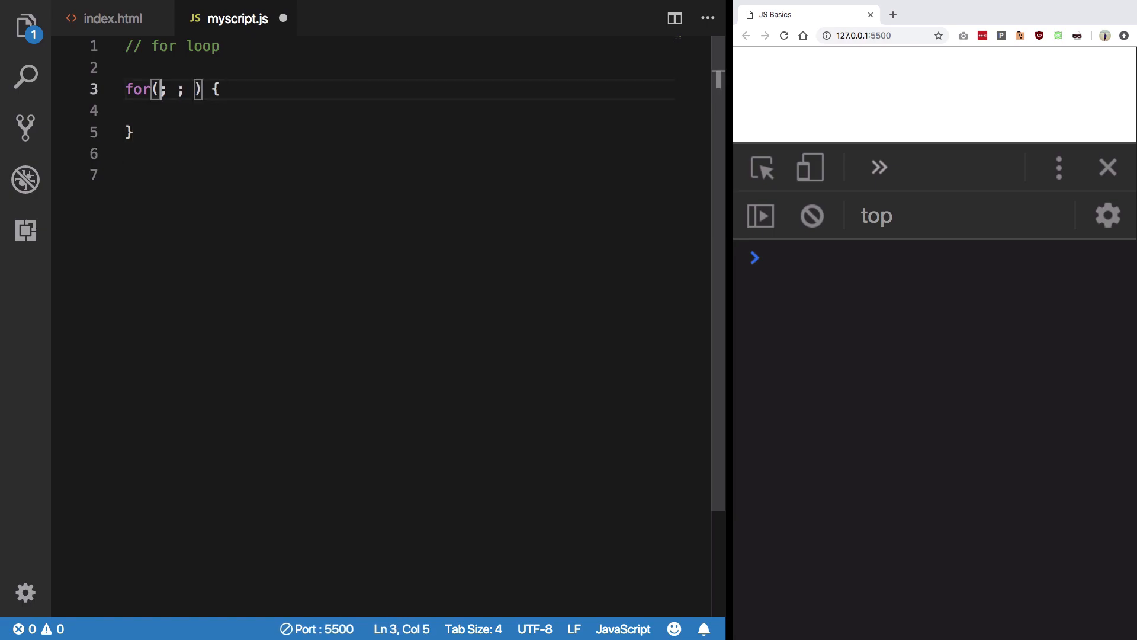
{"action": "type", "text": "let"}
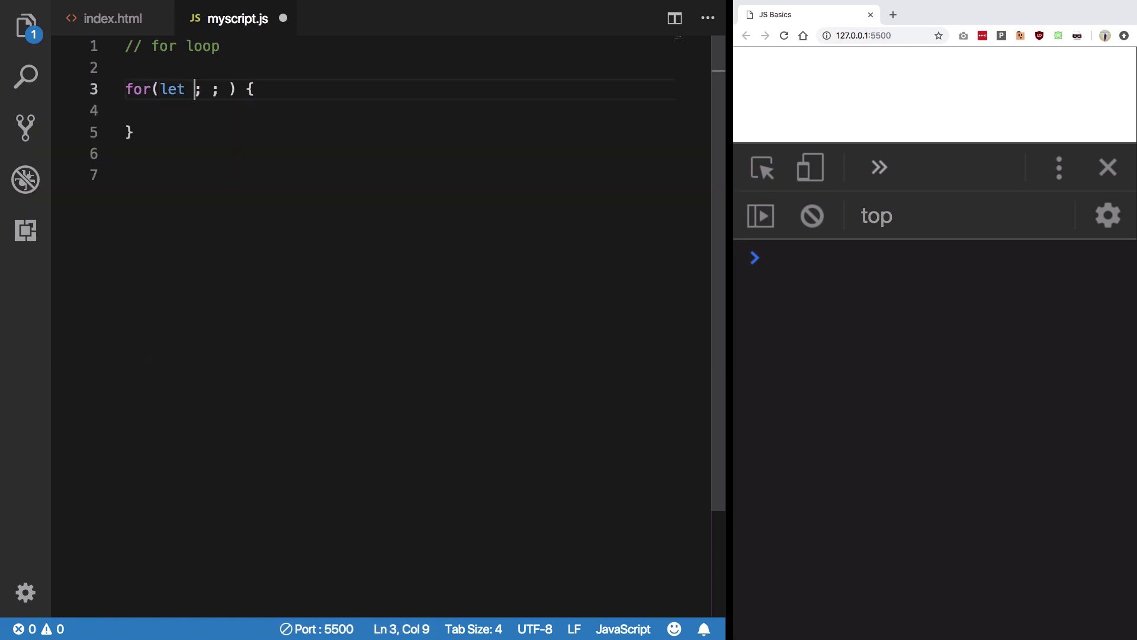
{"action": "type", "text": "i=0"}
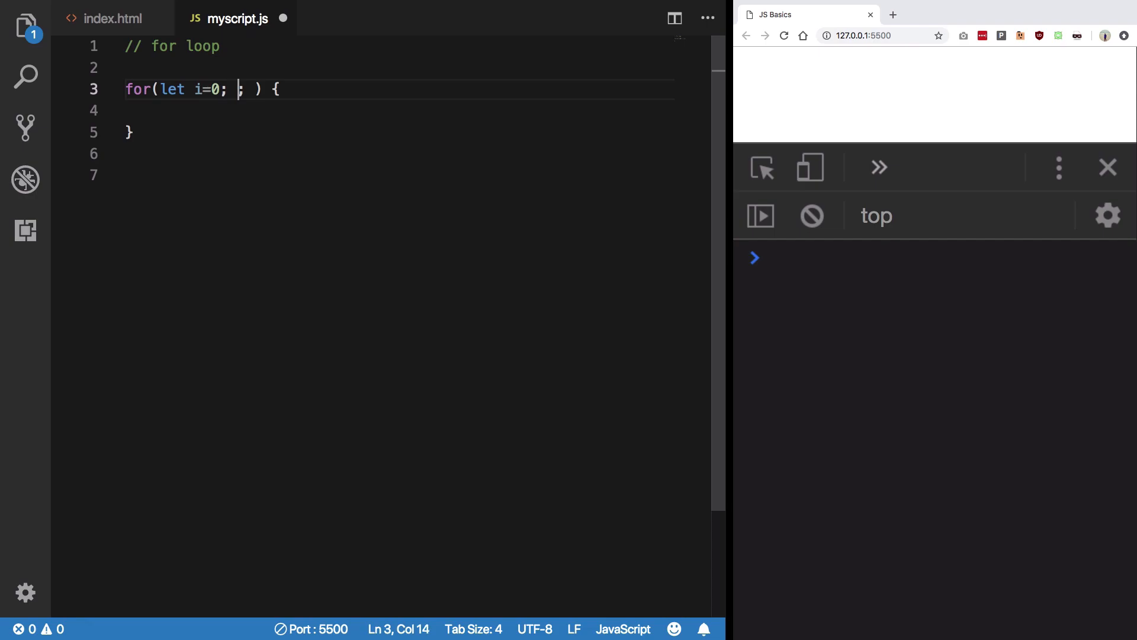
{"action": "key", "text": "Backspace"}
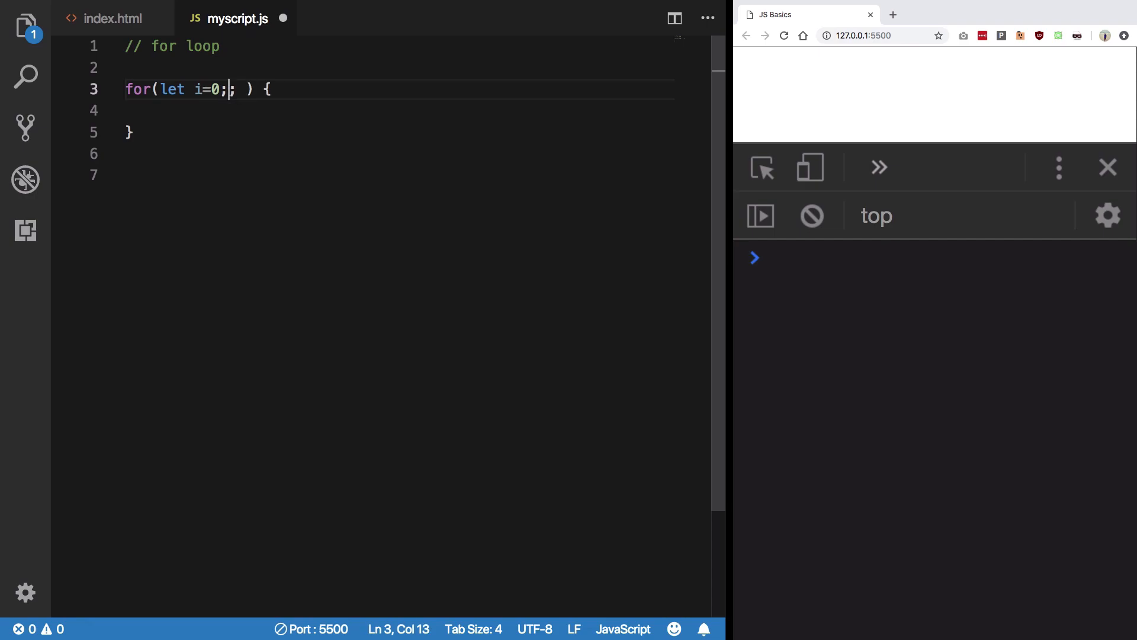
{"action": "key", "text": "shift+Left"}
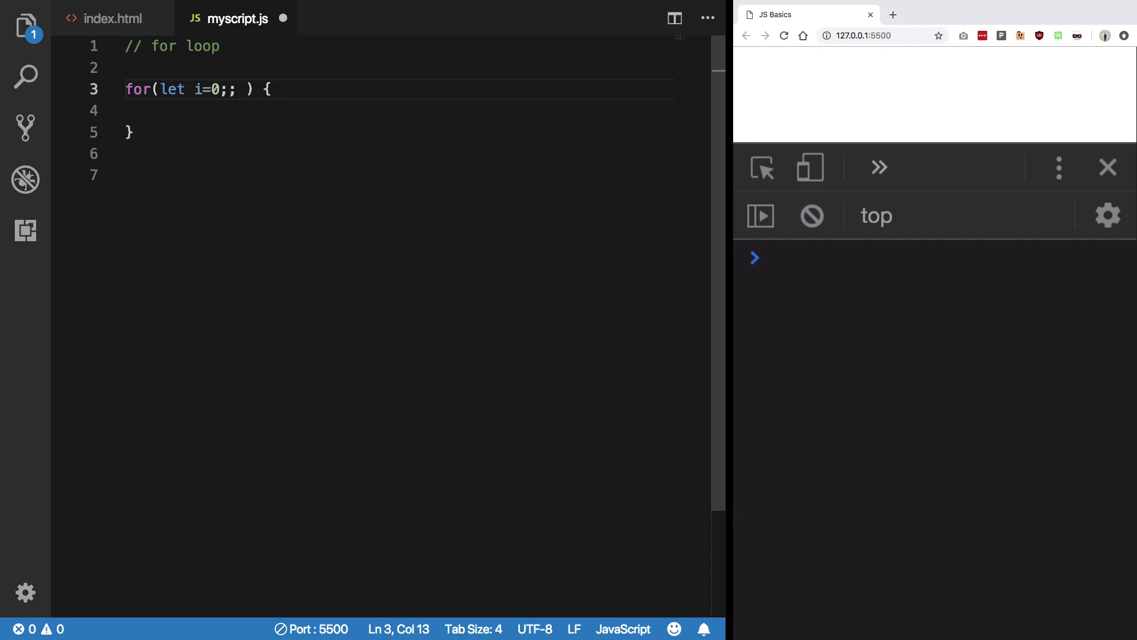
Fill in the i<10 condition and the increment in the loop header.
{"action": "type", "text": "i<"}
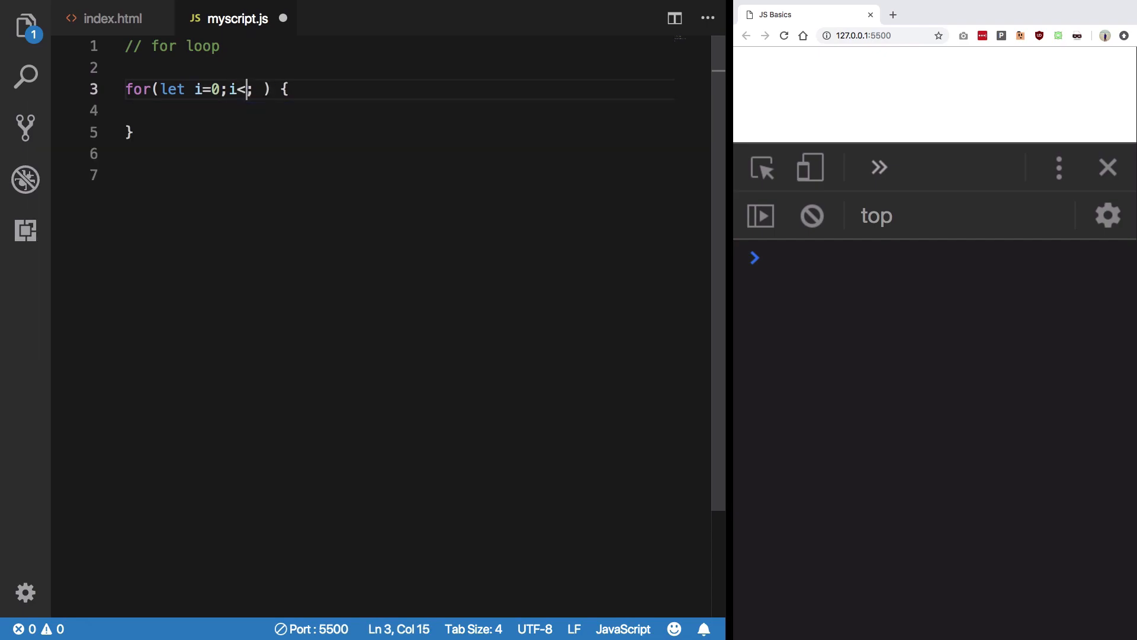
{"action": "type", "text": "10"}
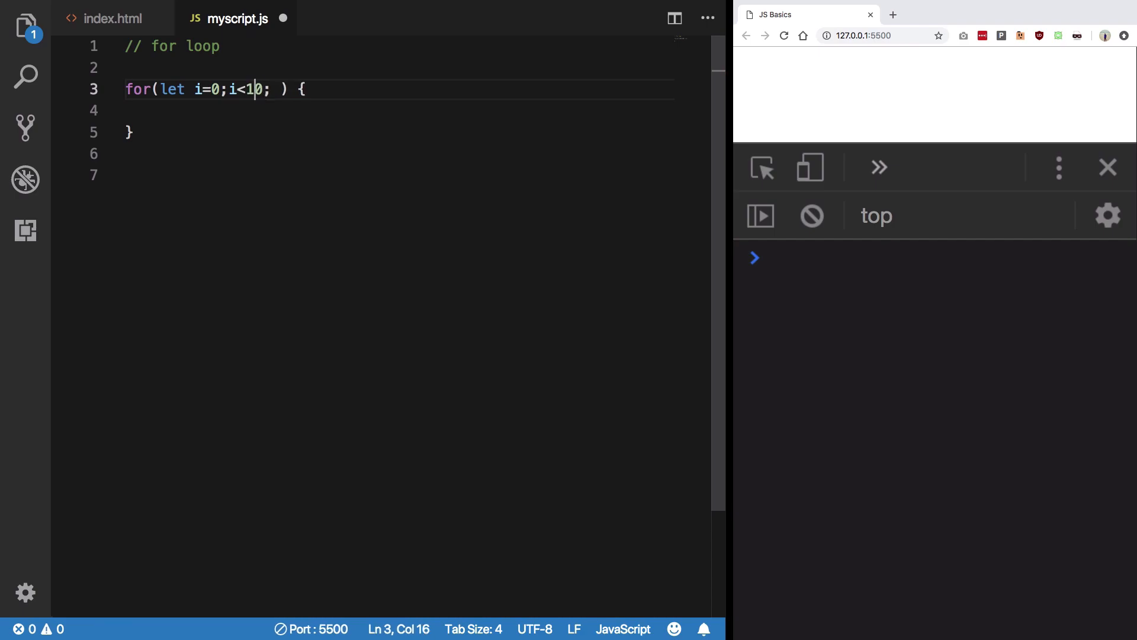
{"action": "type", "text": "!="}
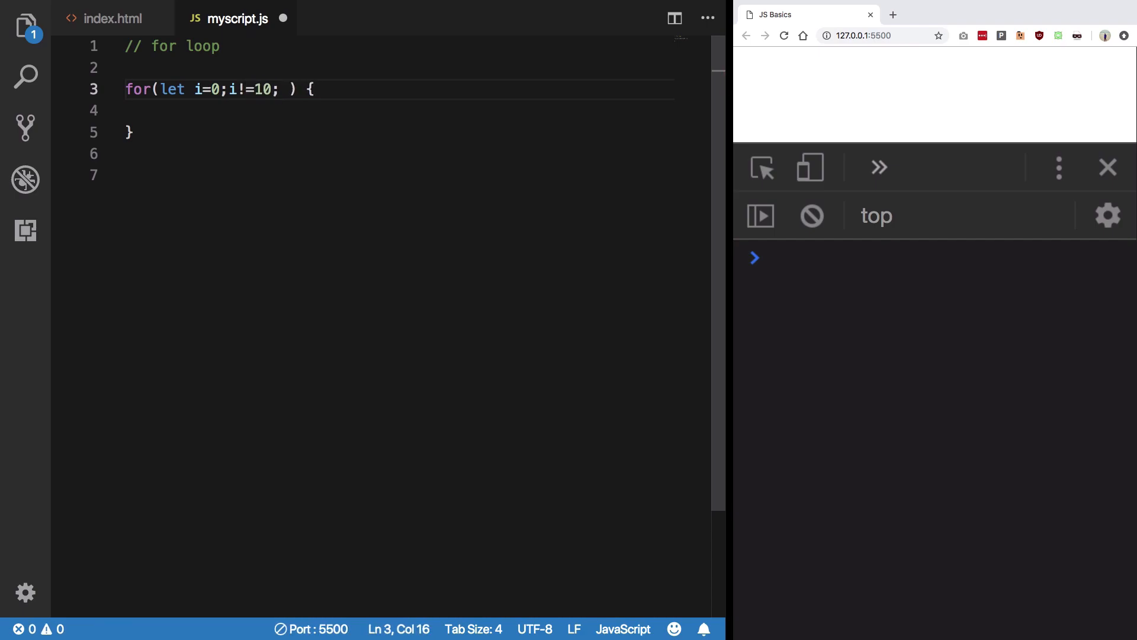
{"action": "type", "text": "<"}
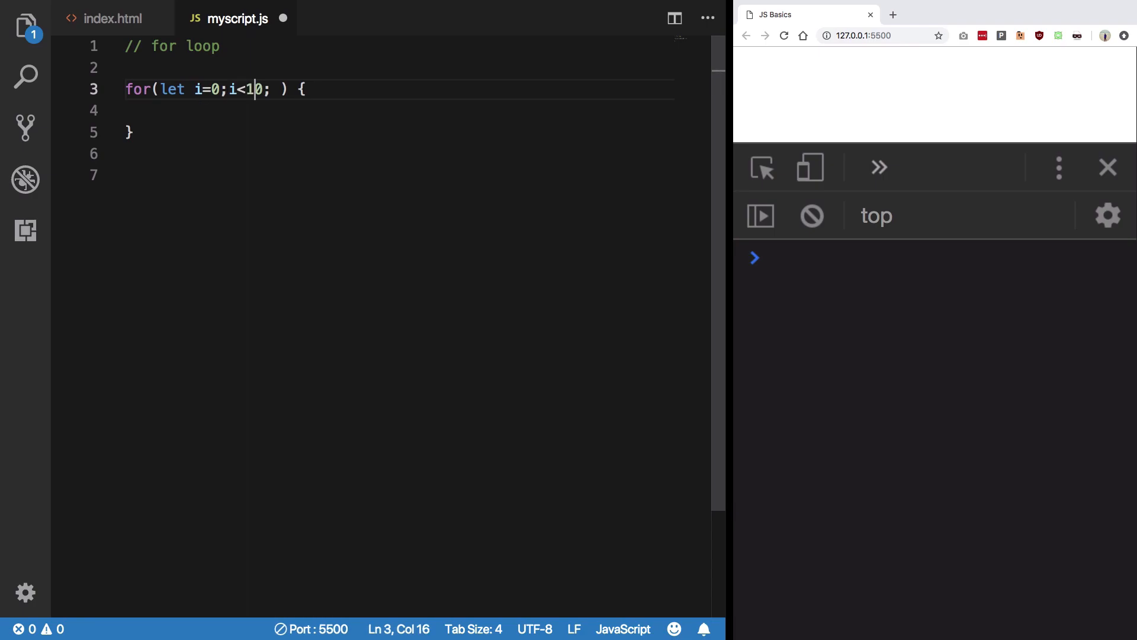
{"action": "type", "text": "0"}
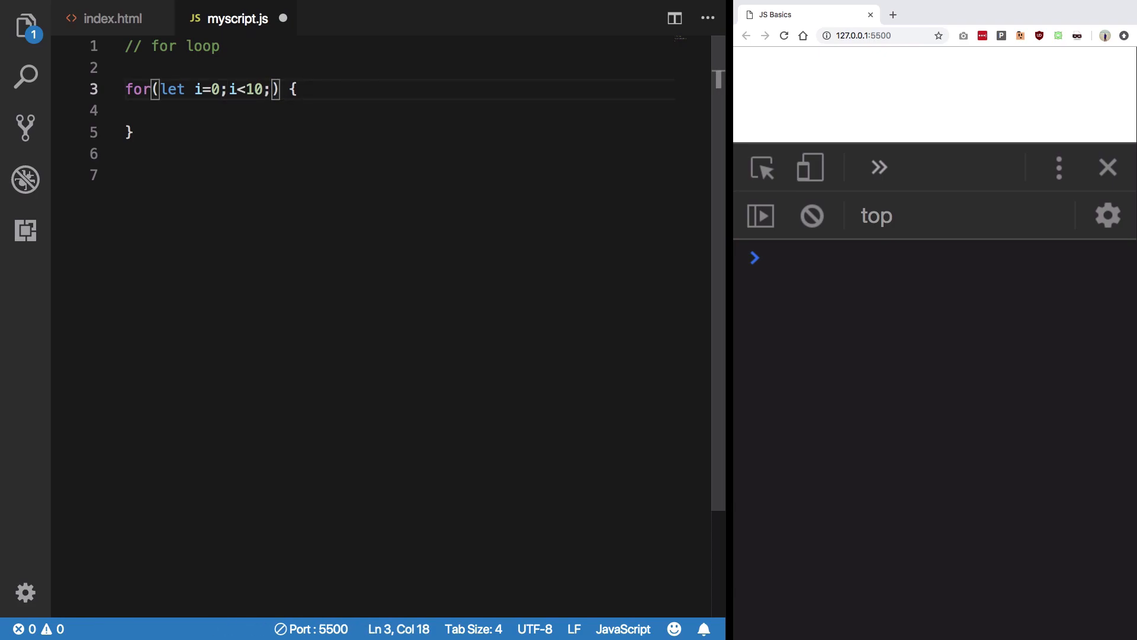
{"action": "type", "text": "i+="}
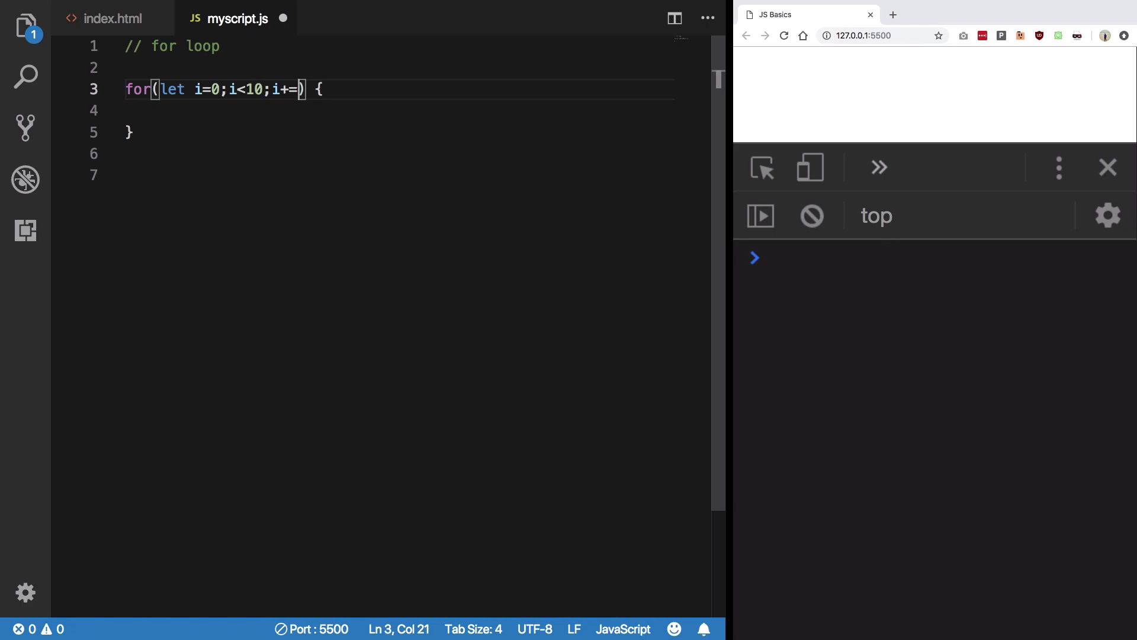
{"action": "type", "text": "1"}
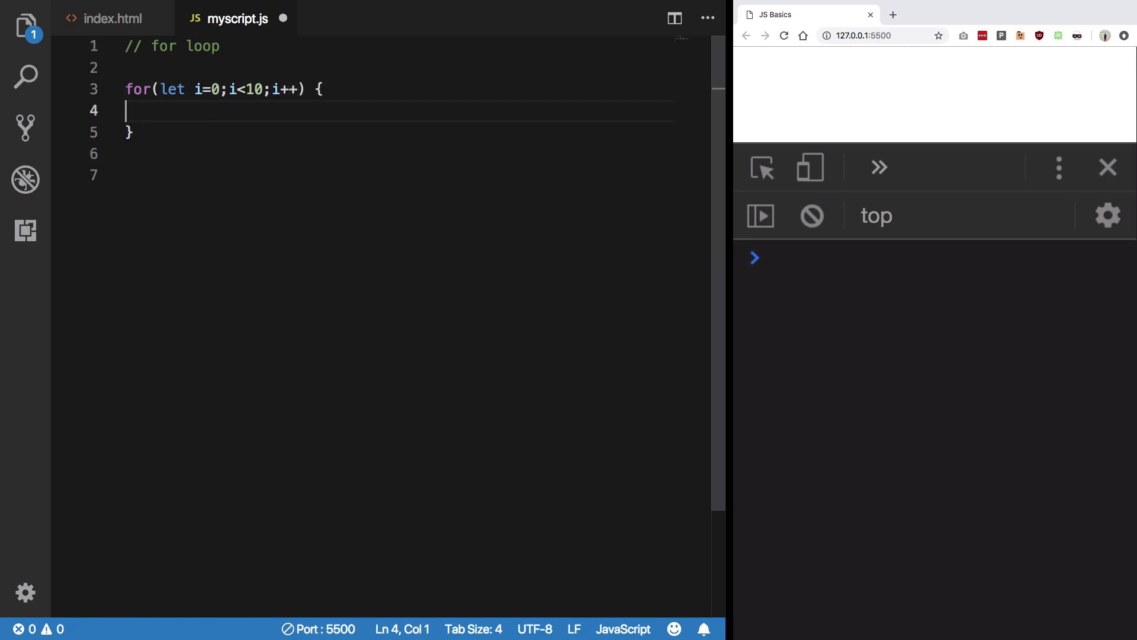
{"action": "type", "text": "console.log(i);"}
{"action": "left_click", "coordinate": [395, 175]}
{"action": "type", "text": "//"}
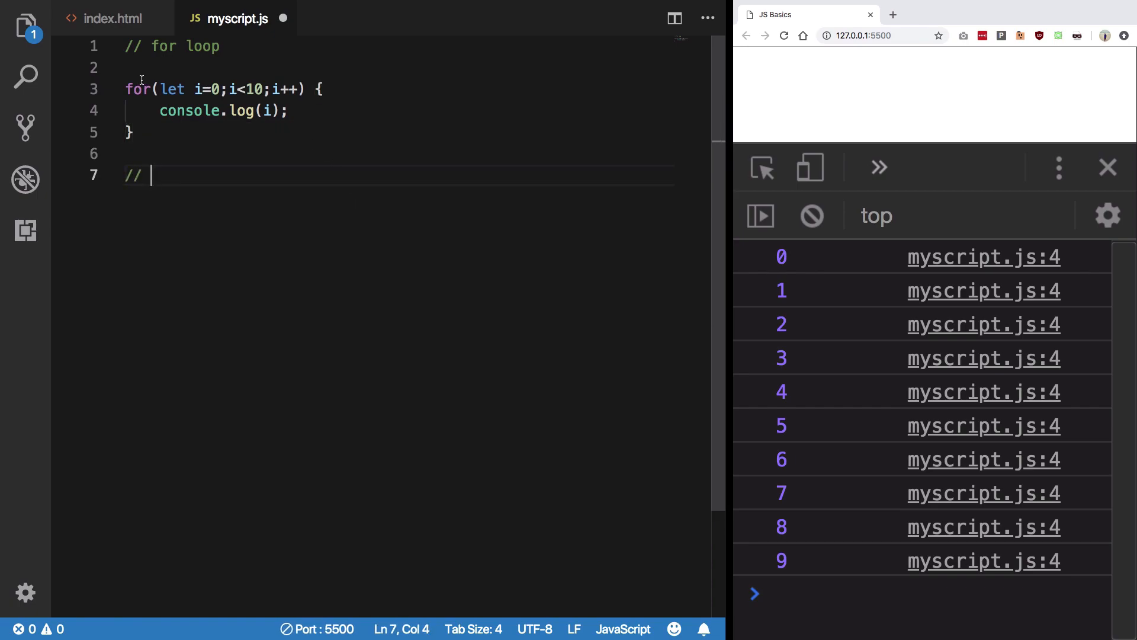
Highlight the for keyword, then the let i=0, i<10 and i++ parts in turn.
{"action": "double_click", "coordinate": [137, 88]}
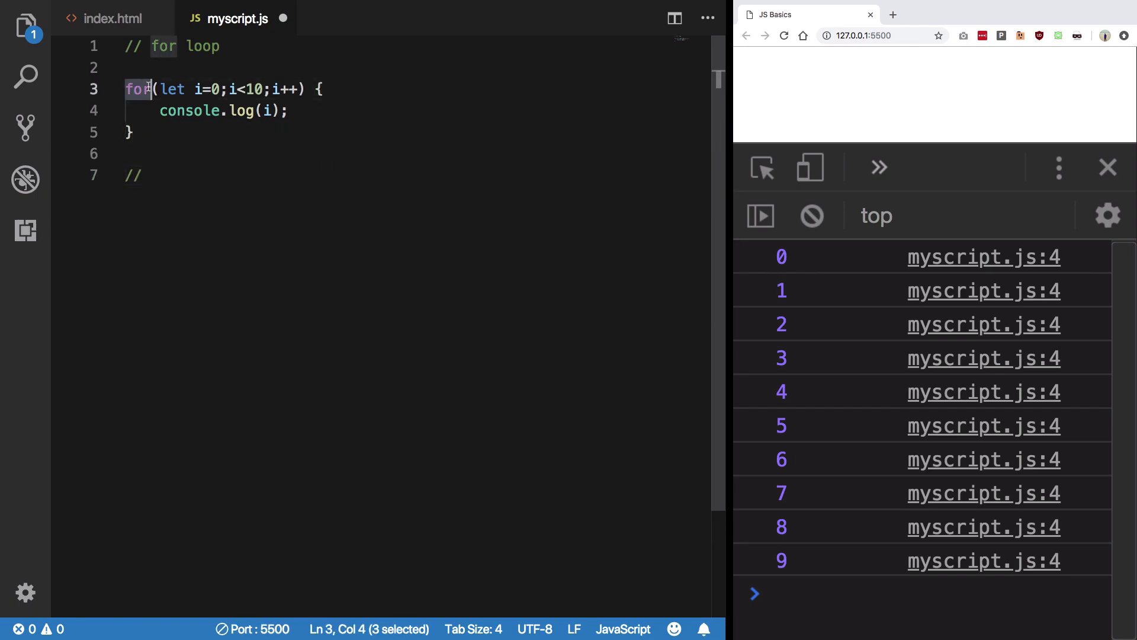
{"action": "left_click", "coordinate": [162, 89]}
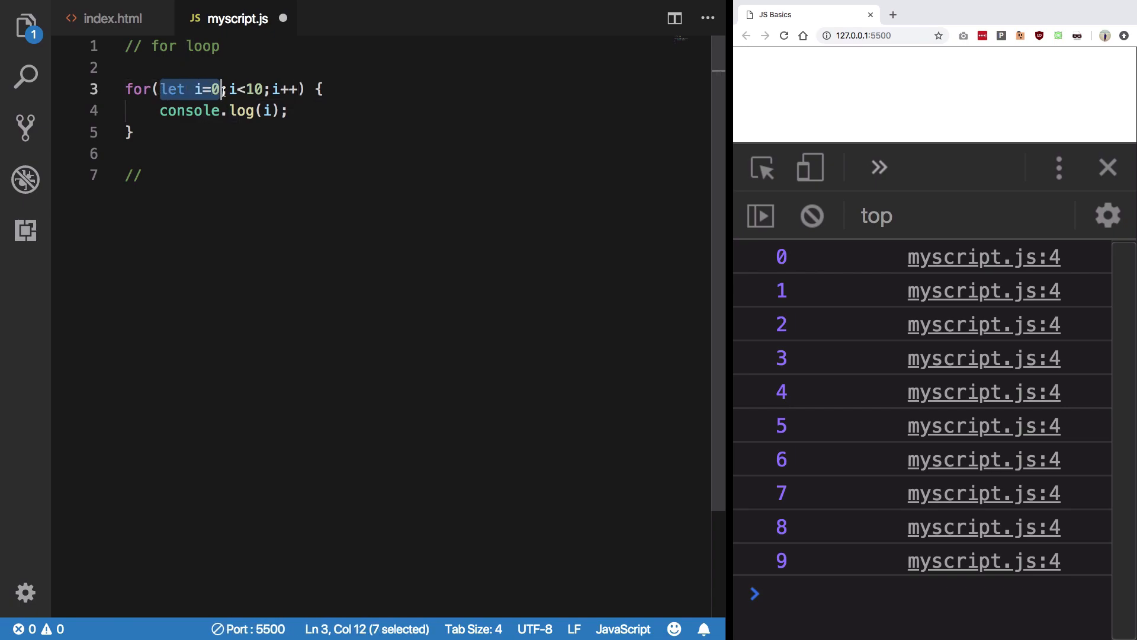
{"action": "left_click", "coordinate": [240, 111]}
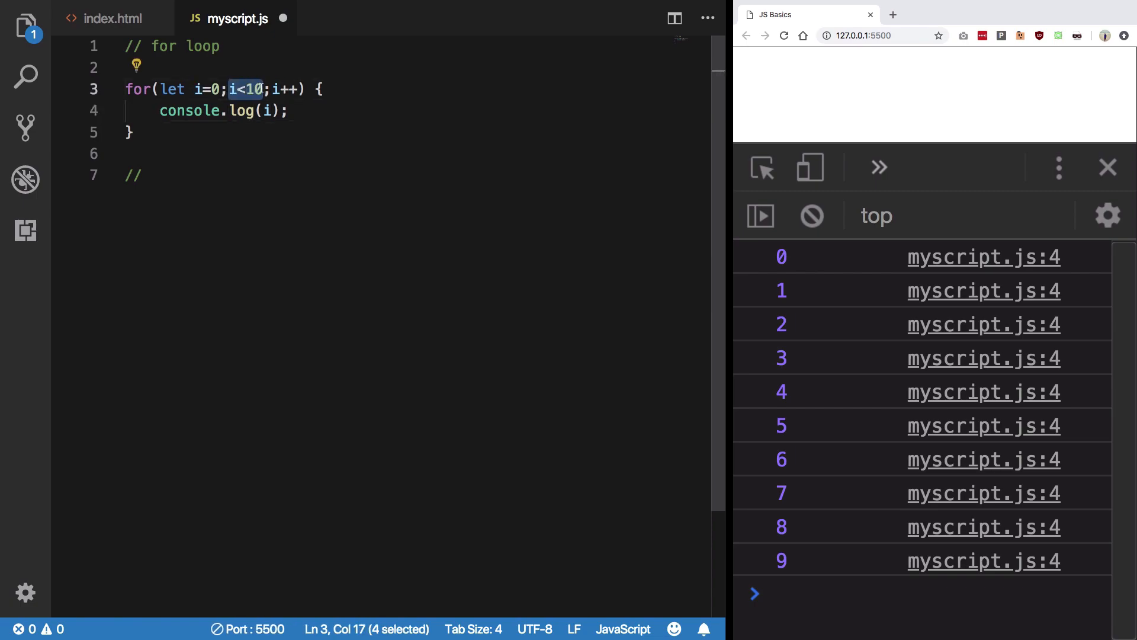
{"action": "left_click", "coordinate": [266, 88]}
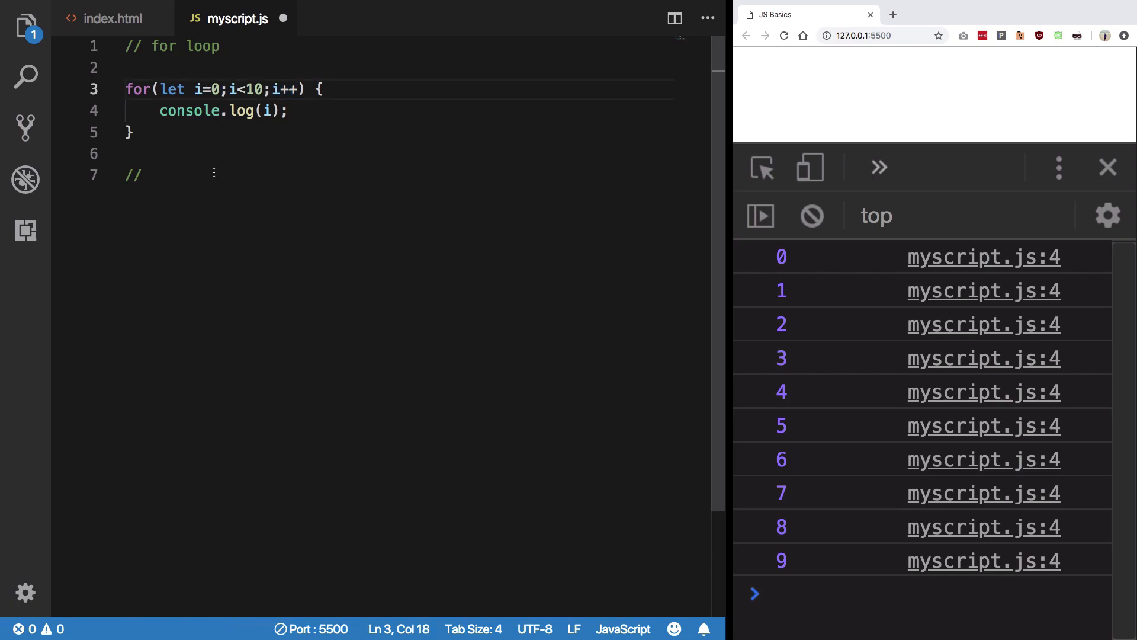
Write comments Step 0, Step 1 — checking if i < 10, and Step 2 — executing.
{"action": "type", "text": "Step0"}
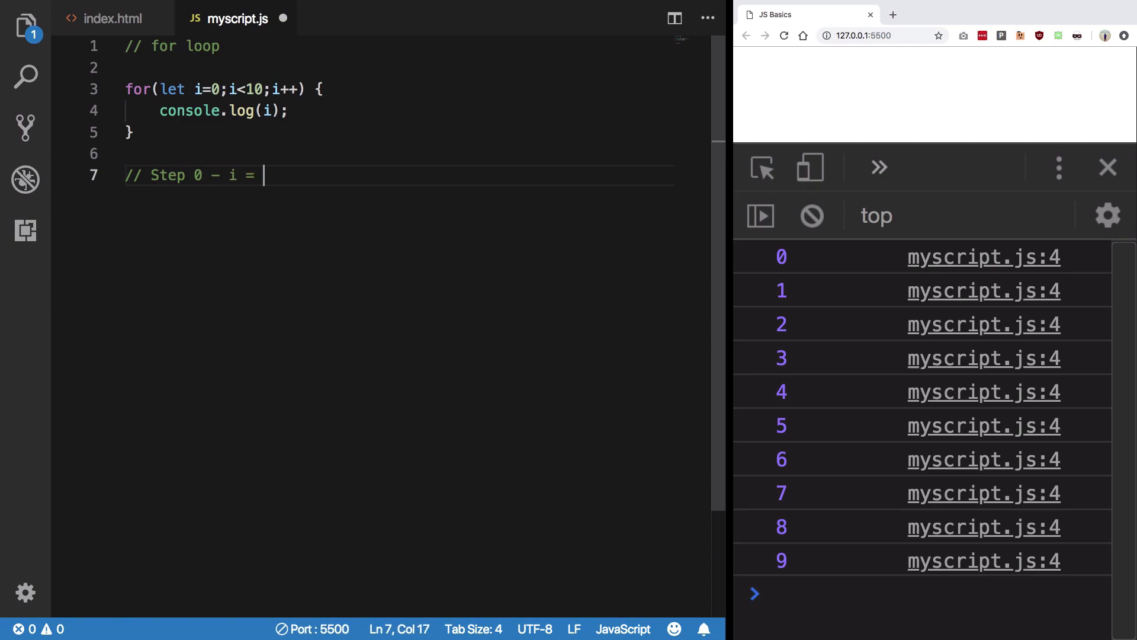
{"action": "type", "text": "0"}
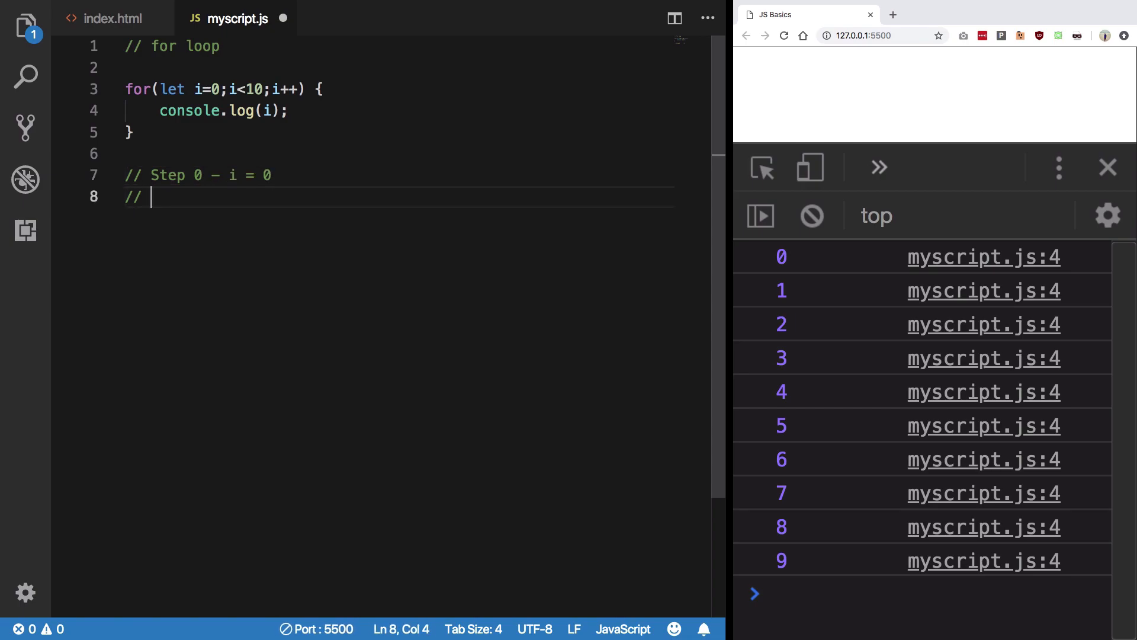
{"action": "type", "text": "Step 1 —"}
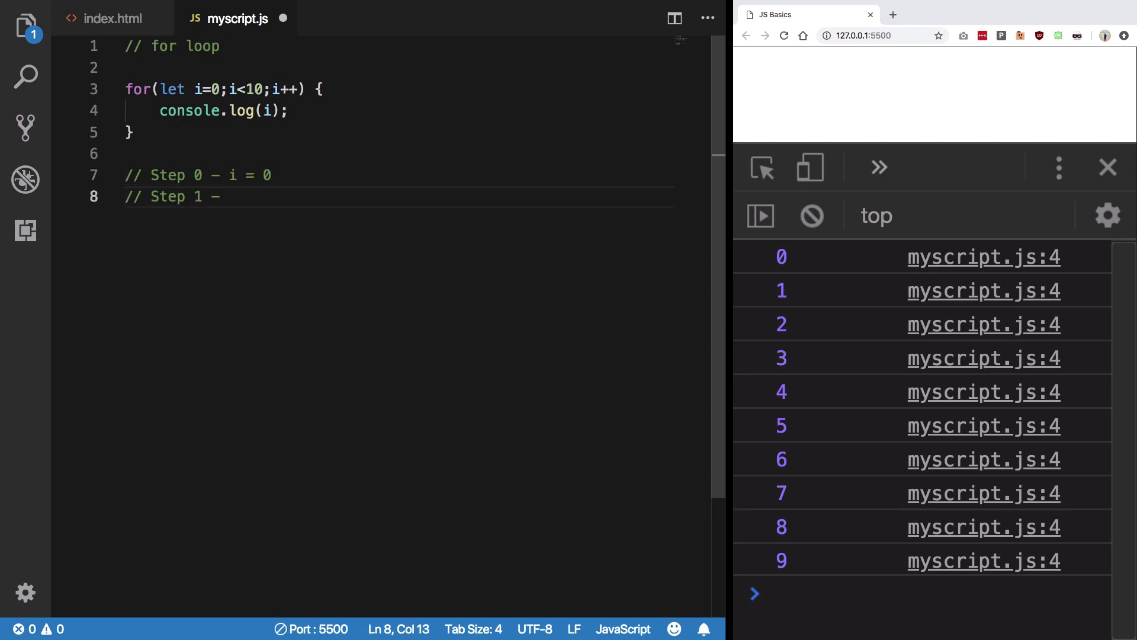
{"action": "type", "text": "Chck"}
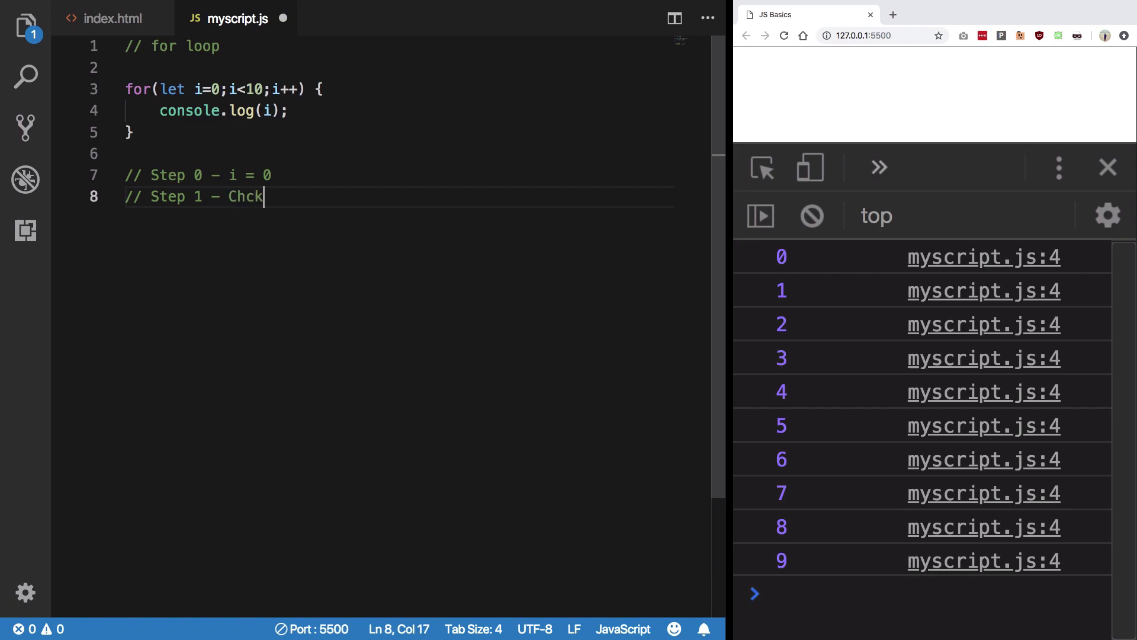
{"action": "type", "text": "ecking if"}
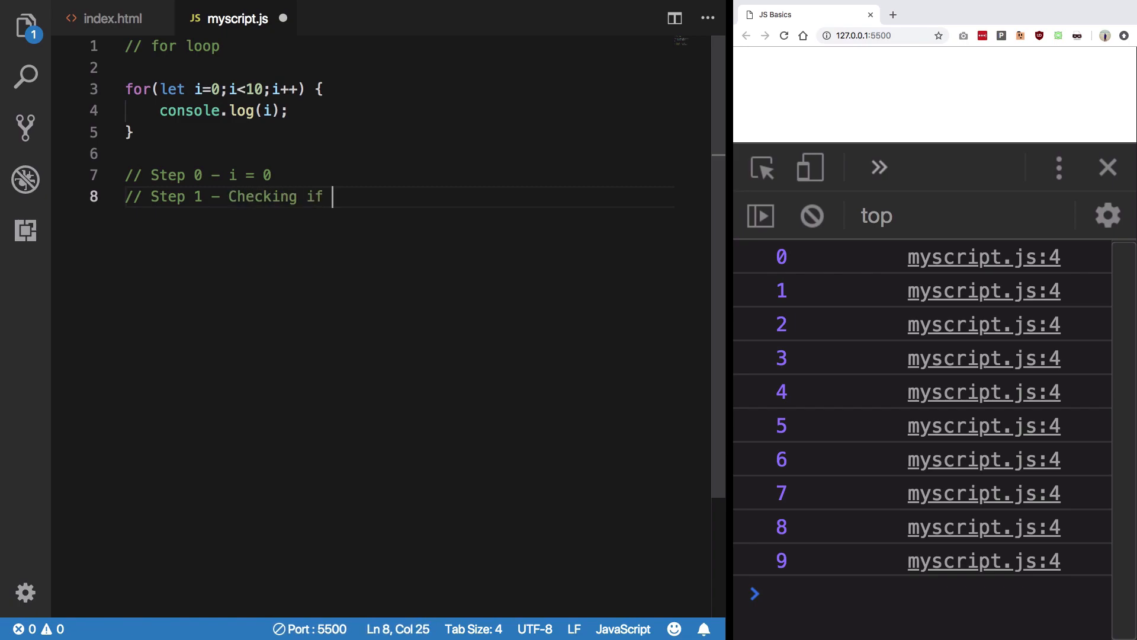
{"action": "type", "text": "i < 10 - true"}
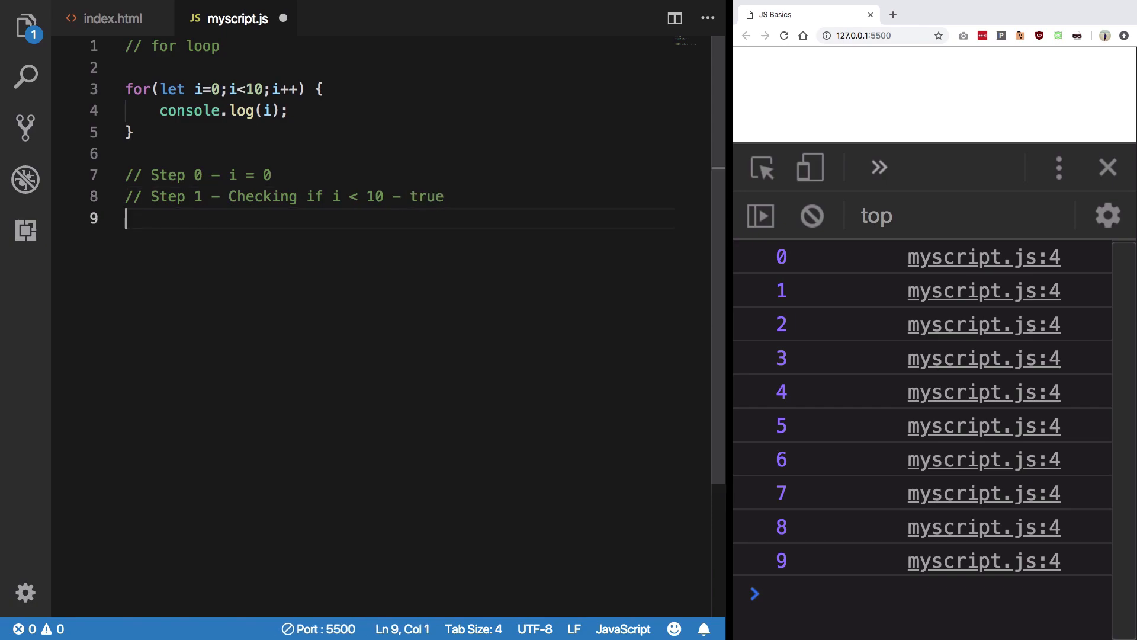
{"action": "type", "text": "// Step 2 — wa"}
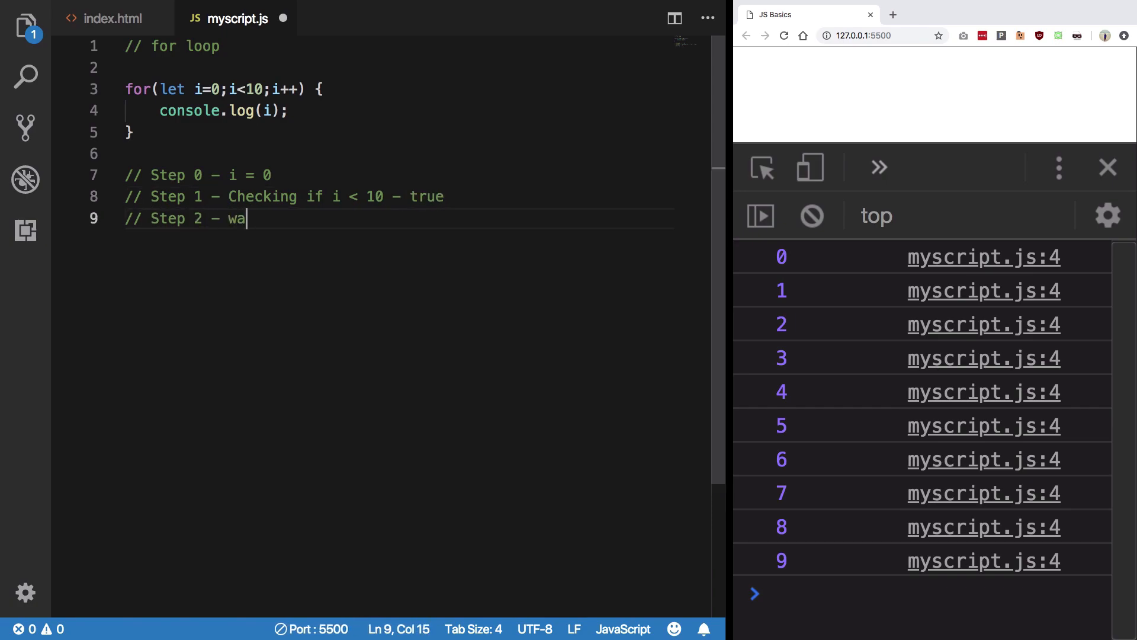
{"action": "type", "text": "executing the block"}
{"action": "type", "text": "//"}
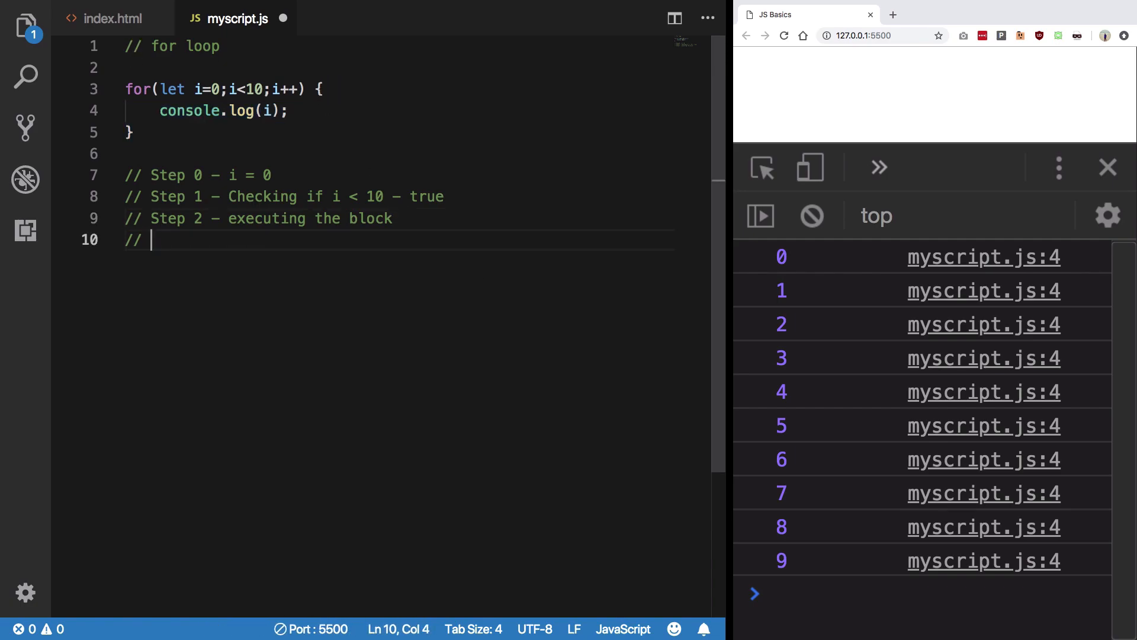
Add Step 3 — i++ = 1 and Step 4 — checking if i < 10 - true.
{"action": "type", "text": "Step 3 -"}
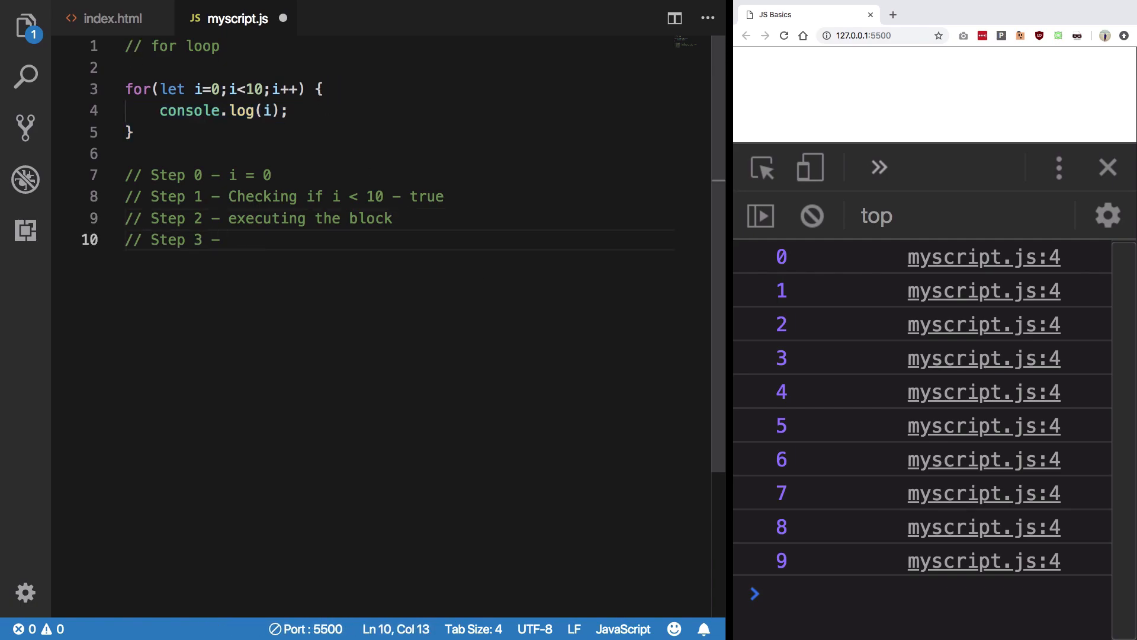
{"action": "type", "text": "i++"}
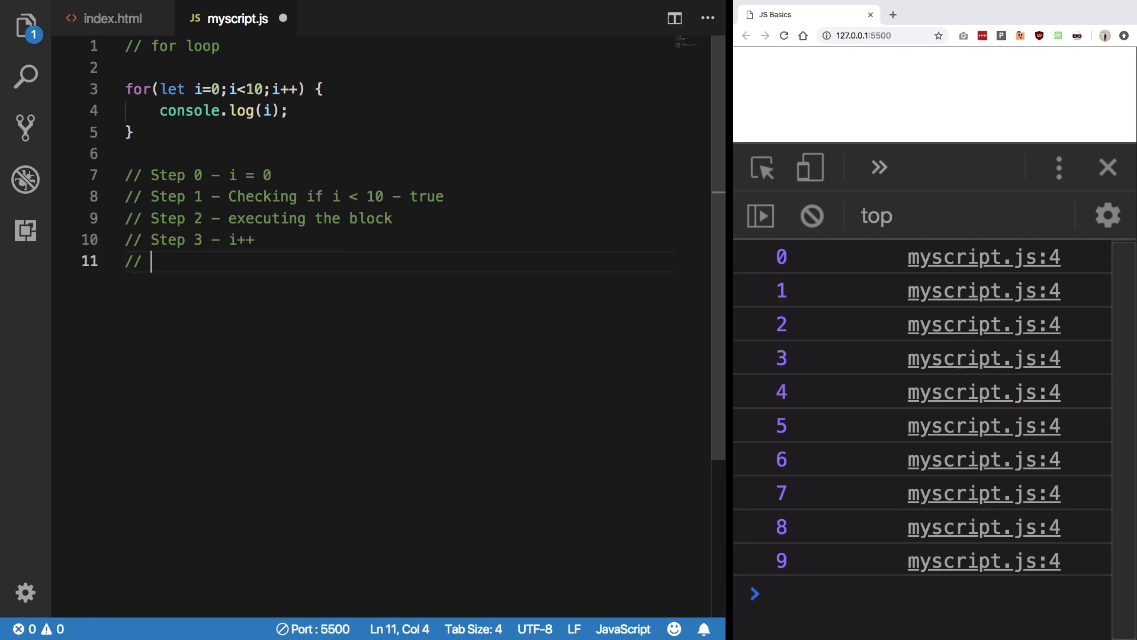
{"action": "type", "text": "Step 4 –"}
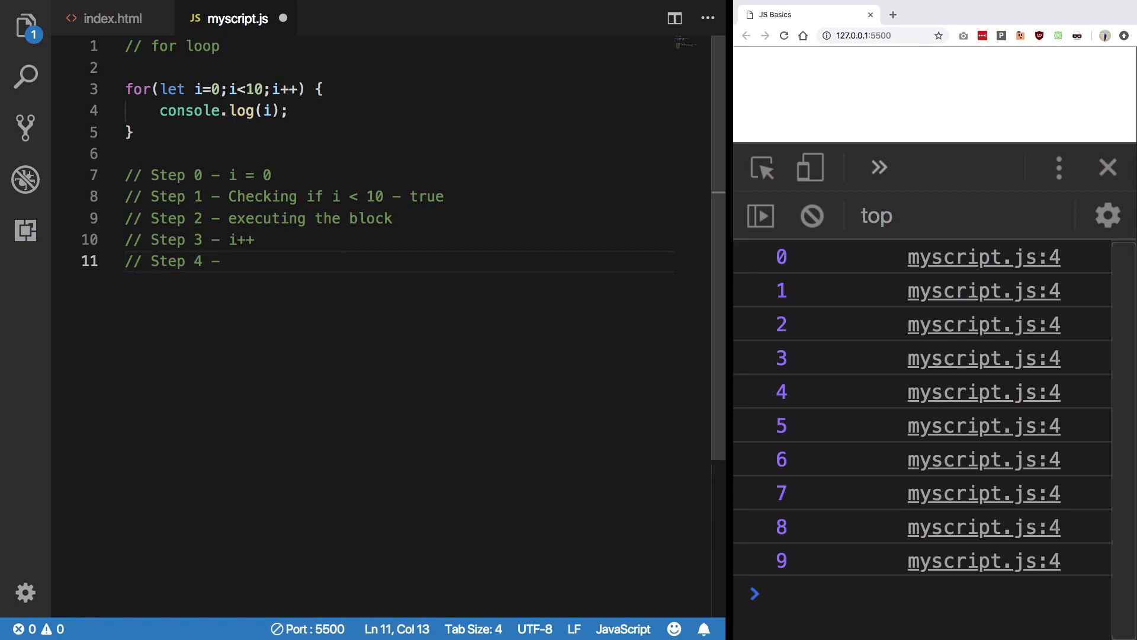
{"action": "type", "text": "c"}
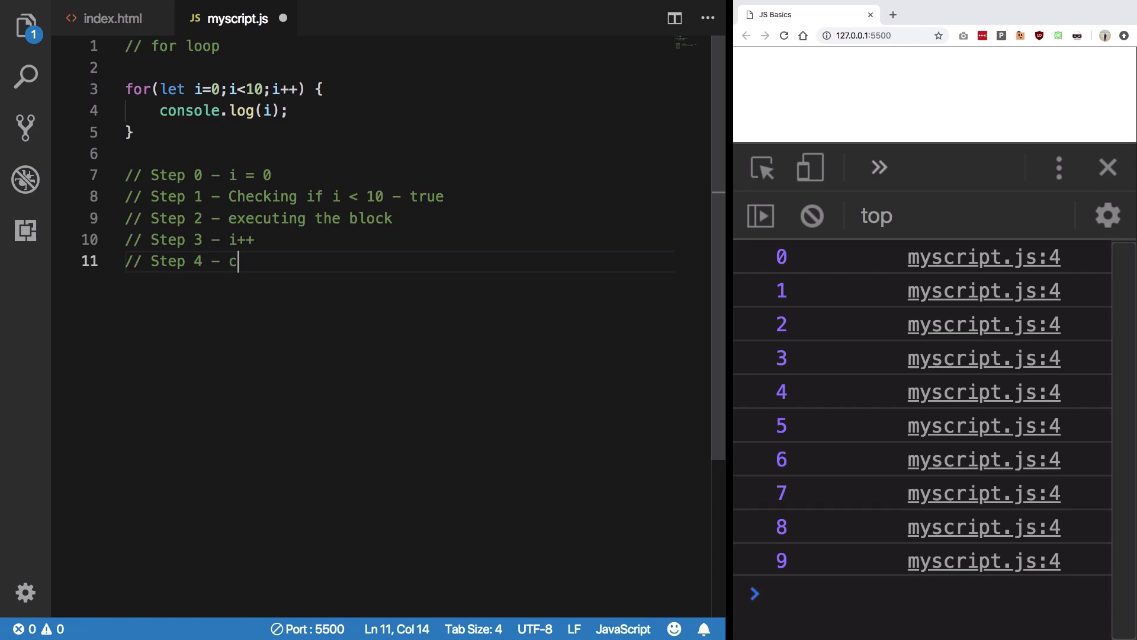
{"action": "type", "text": "hecking if"}
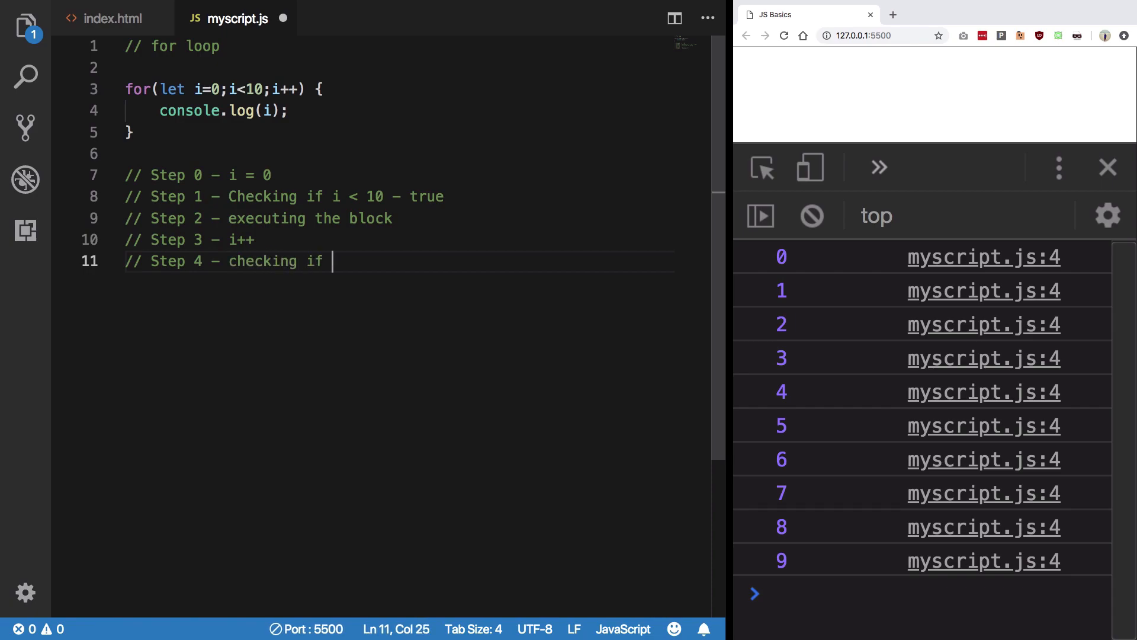
{"action": "type", "text": "i < 10 -"}
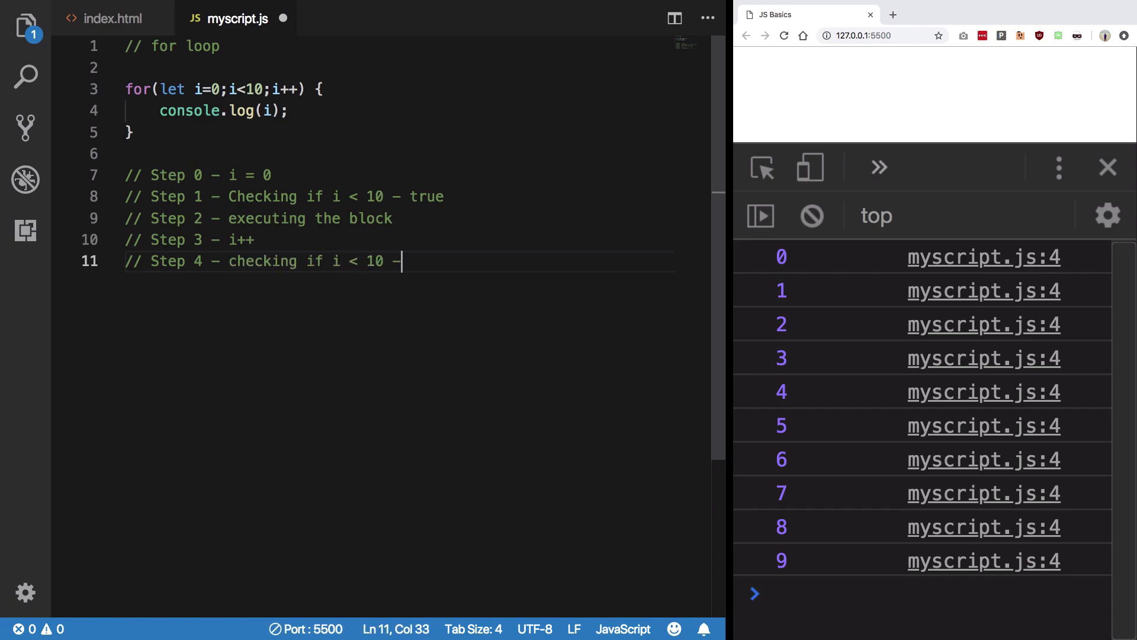
{"action": "left_click", "coordinate": [255, 240]}
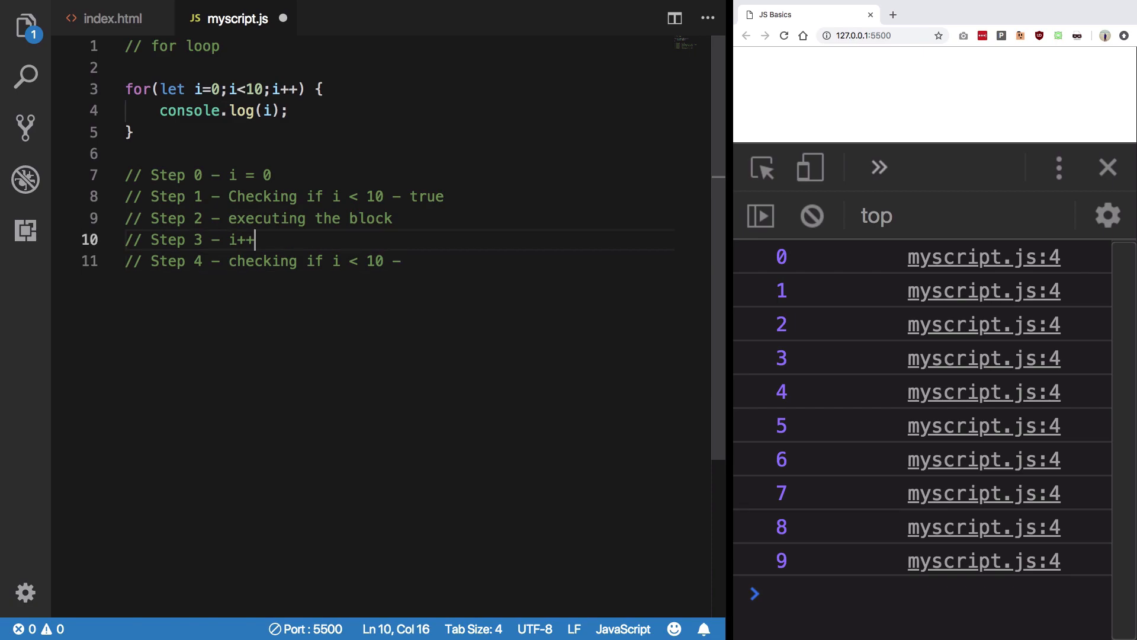
{"action": "type", "text": "= 1"}
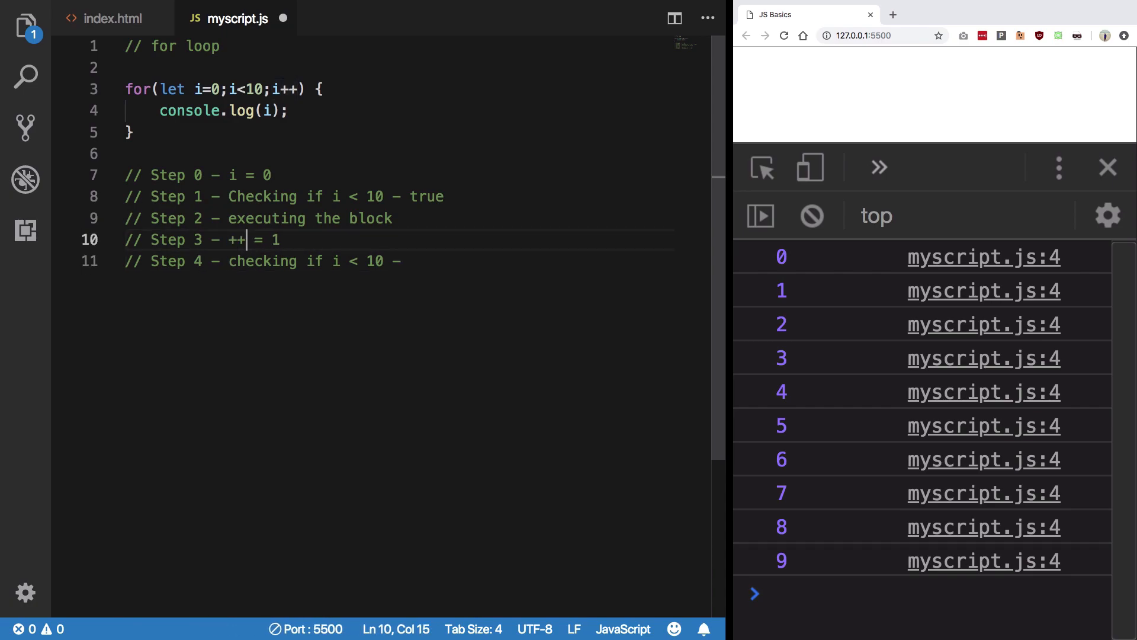
{"action": "type", "text": "i"}
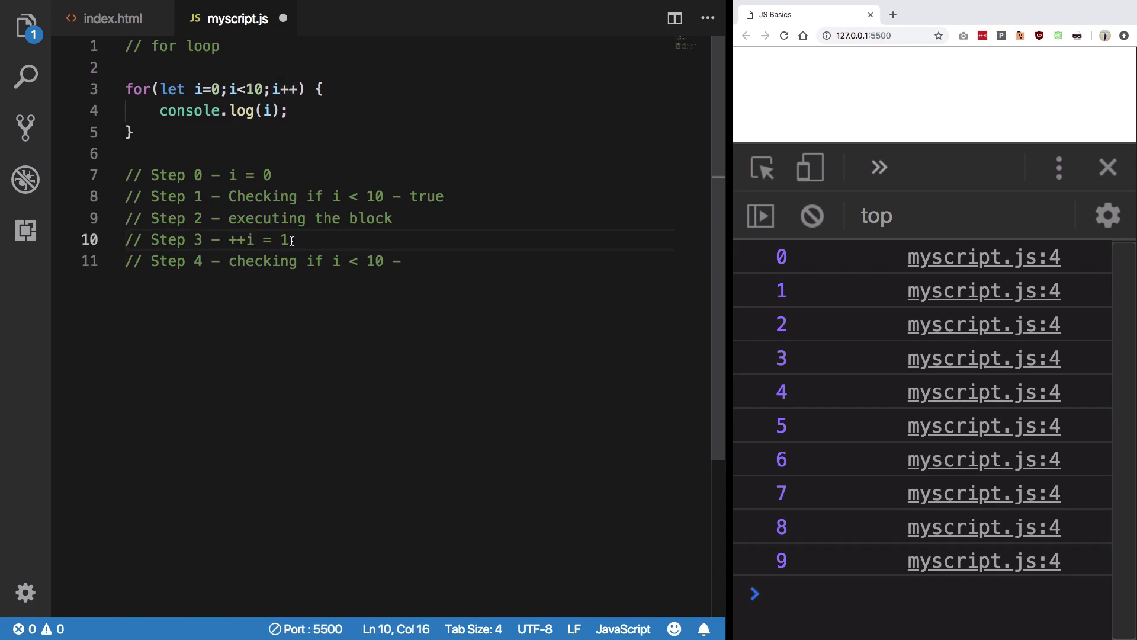
{"action": "left_click_drag", "start_coordinate": [288, 239], "coordinate": [228, 239]}
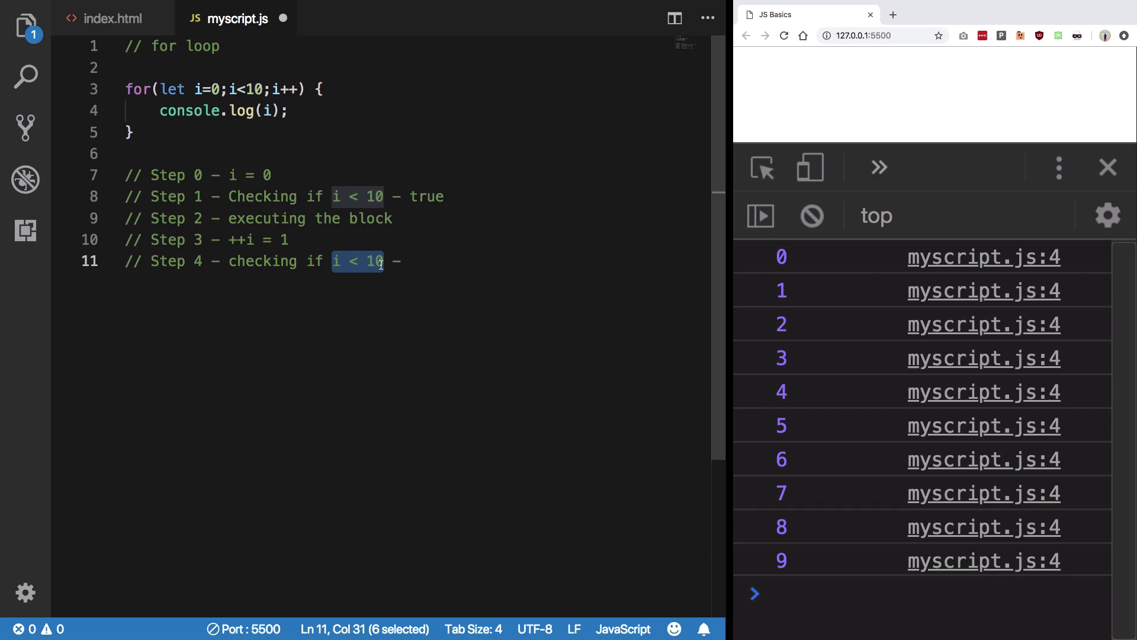
{"action": "left_click", "coordinate": [253, 239]}
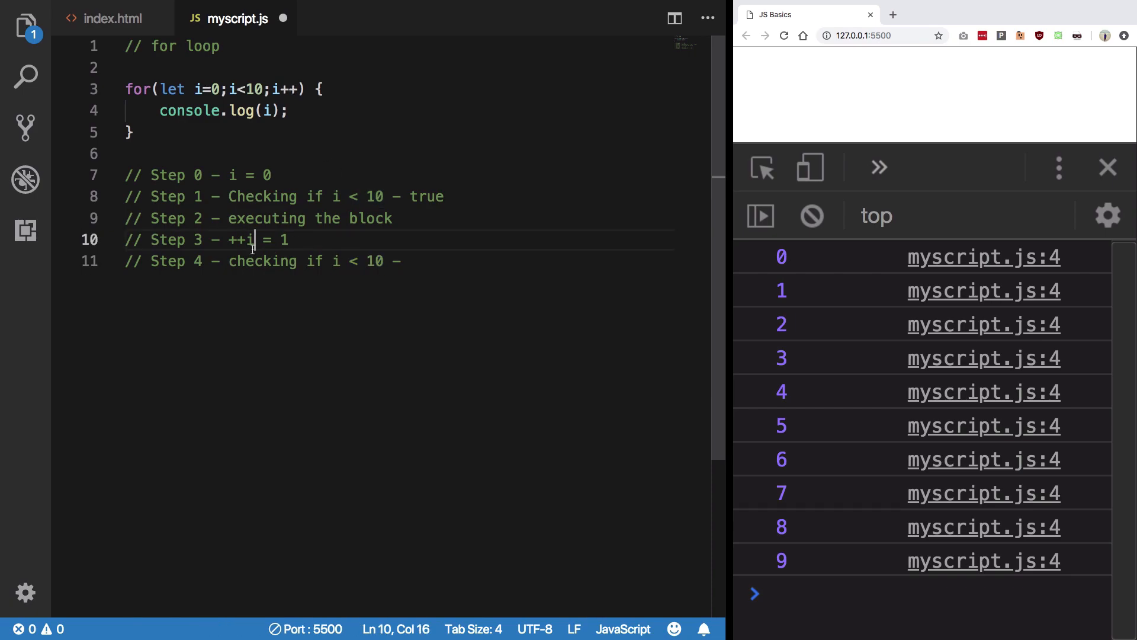
{"action": "key", "text": "Backspace"}
{"action": "type", "text": "i"}
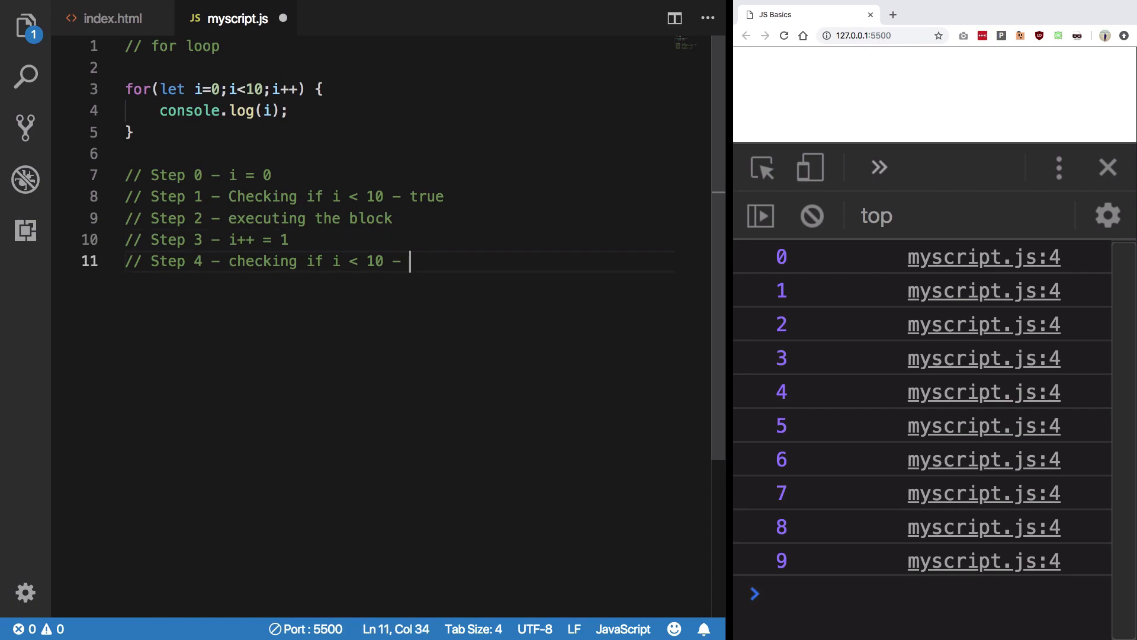
{"action": "type", "text": "true"}
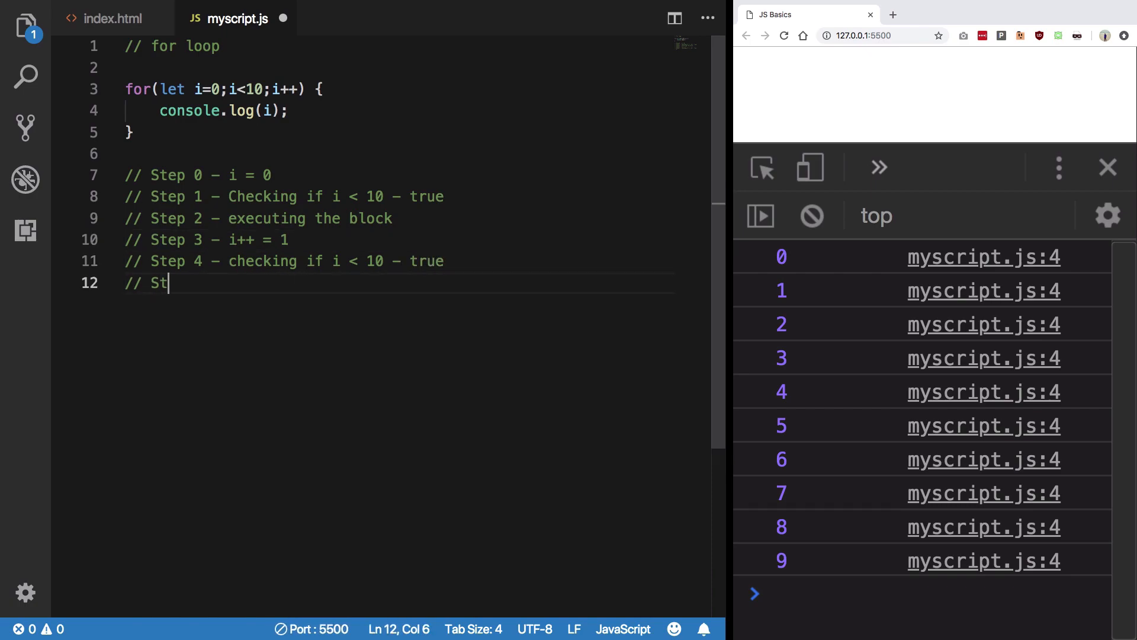
Add Step 5 and a Step X — i++ = 9+1 - checking - true comment.
{"action": "type", "text": "ep 5 –"}
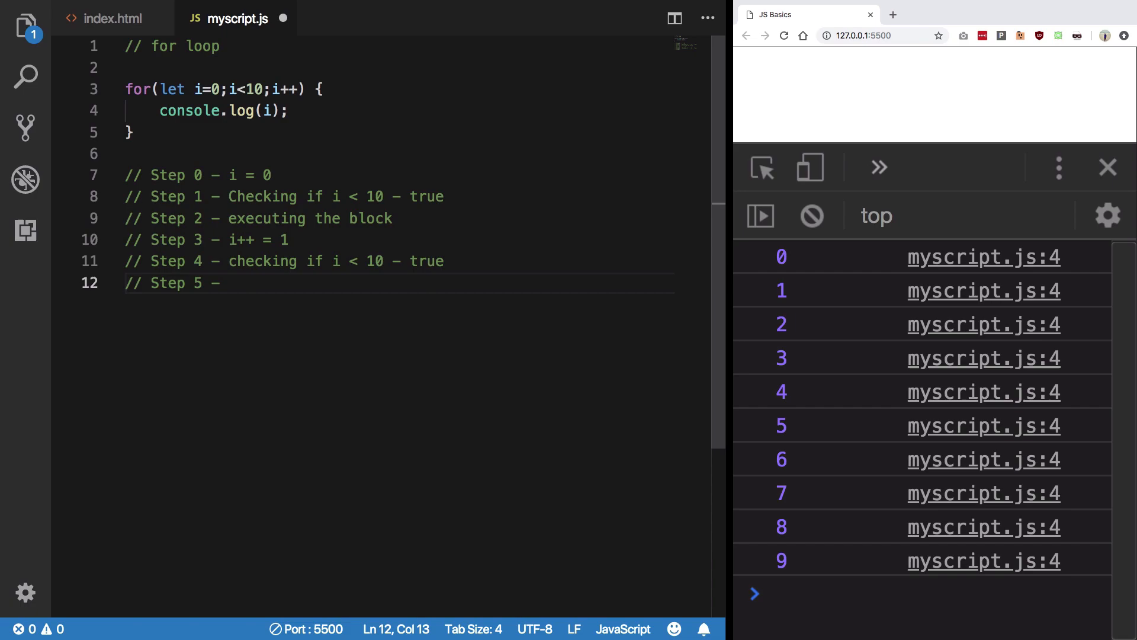
{"action": "type", "text": "executing"}
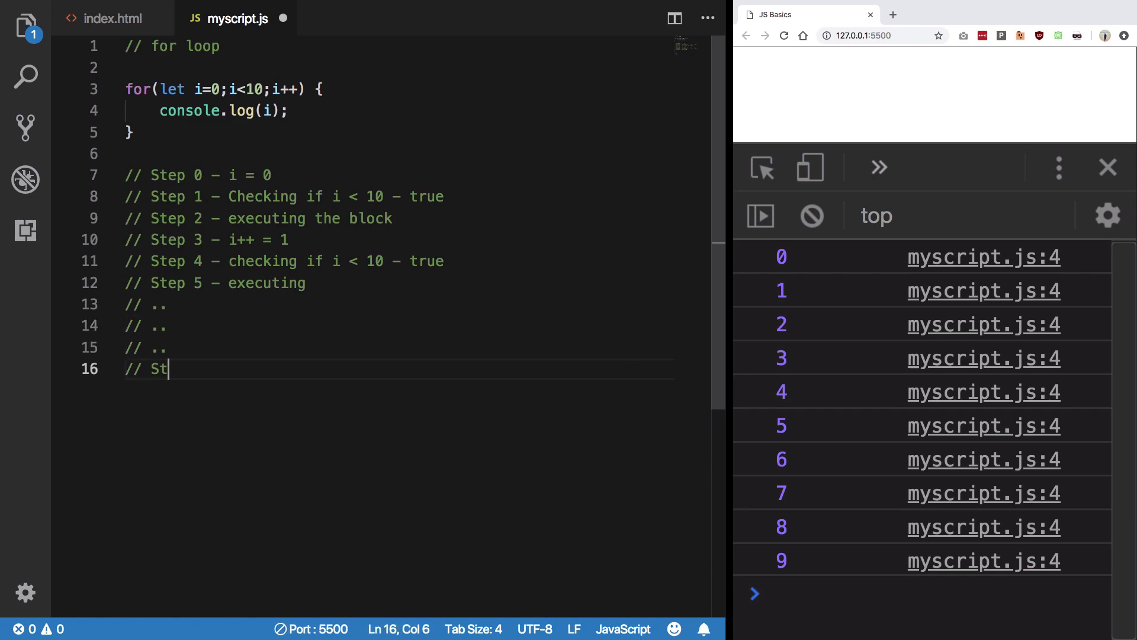
{"action": "type", "text": "ep X — i"}
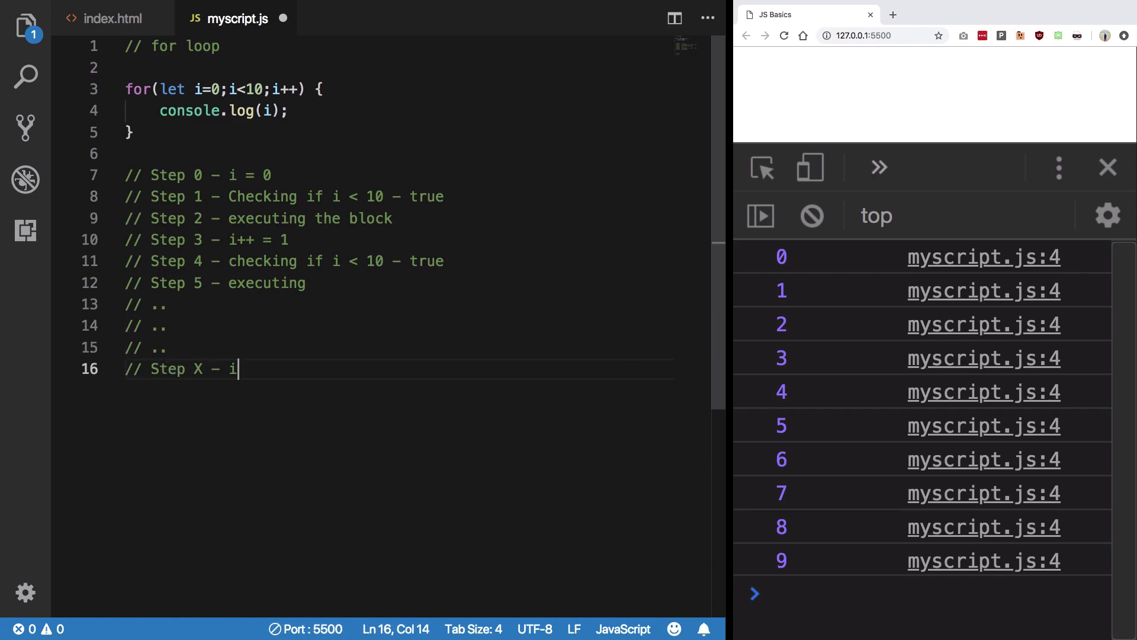
{"action": "type", "text": "++ ="}
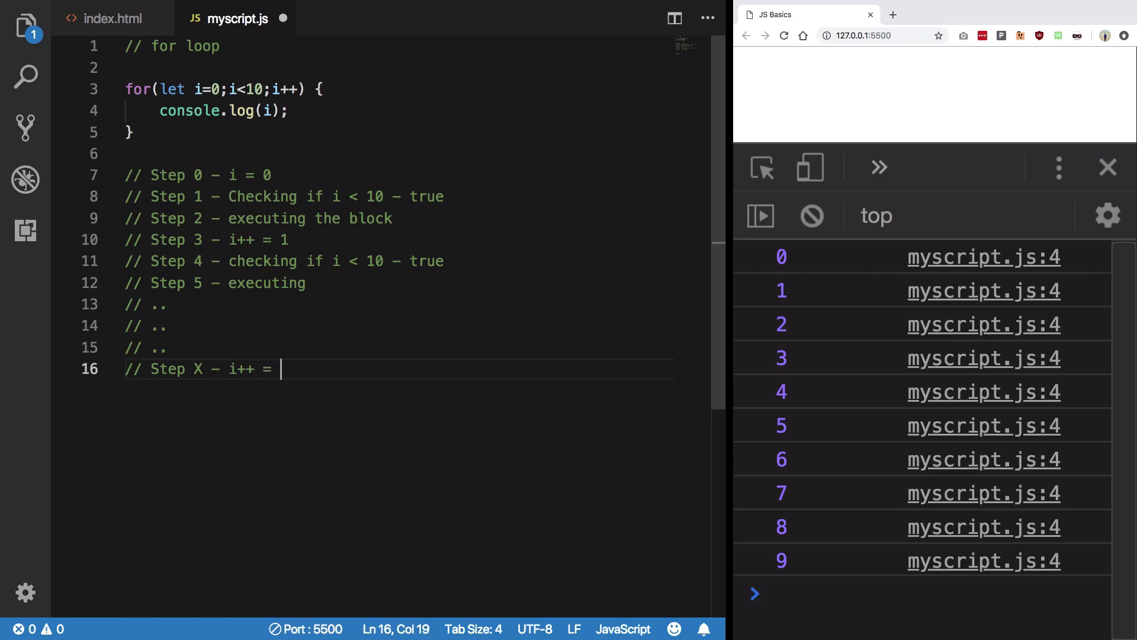
{"action": "type", "text": "9"}
{"action": "type", "text": "// x="}
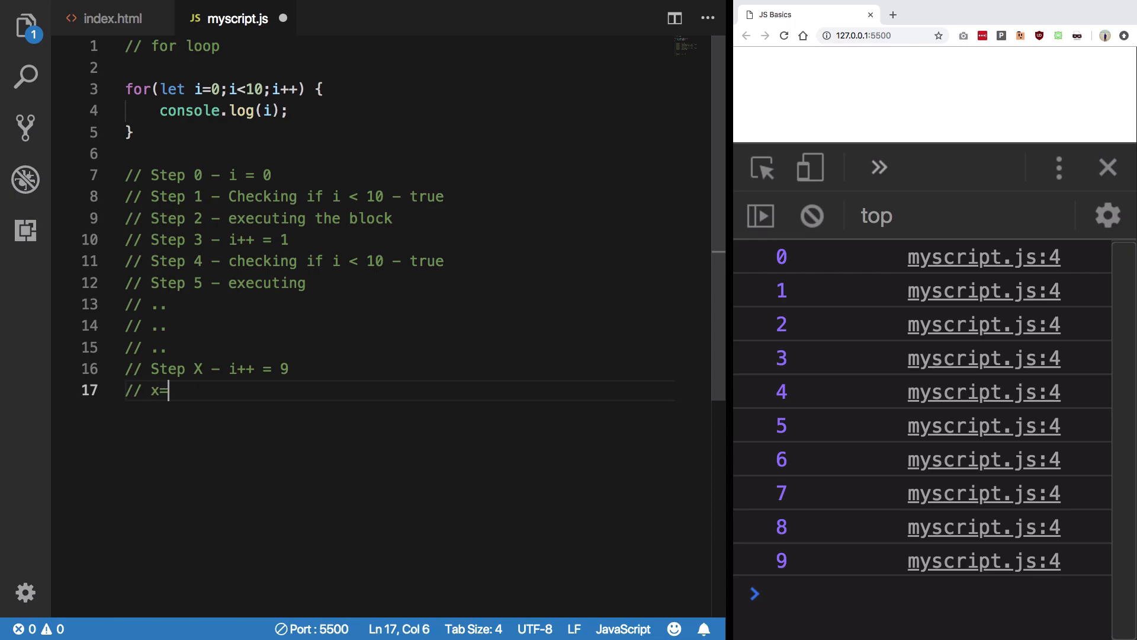
{"action": "type", "text": "+1"}
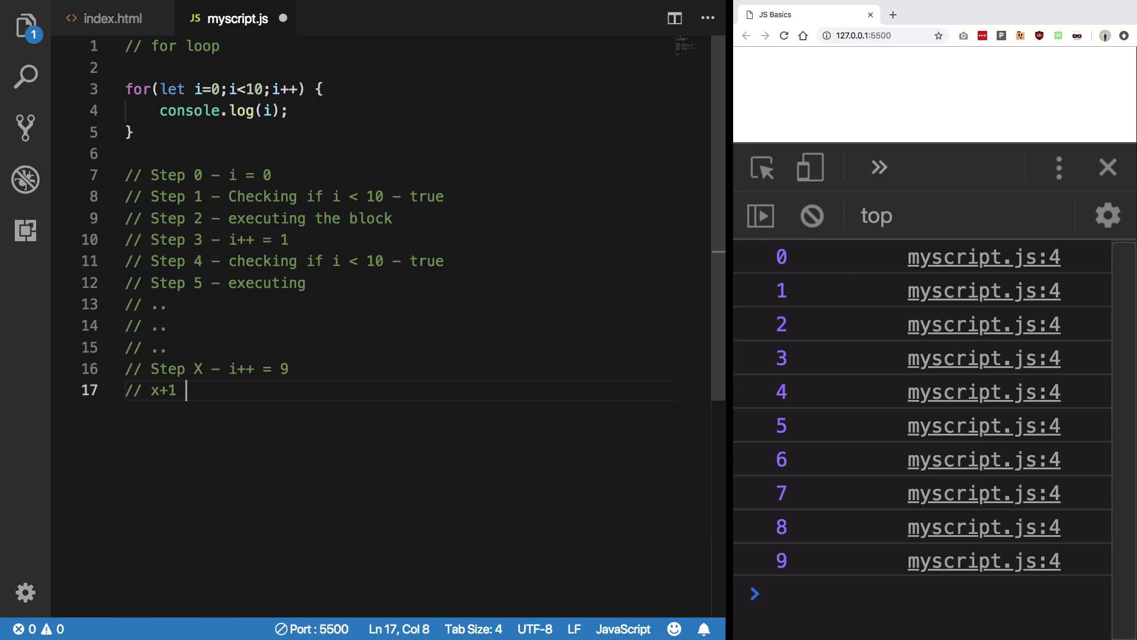
{"action": "type", "text": "- checkign"}
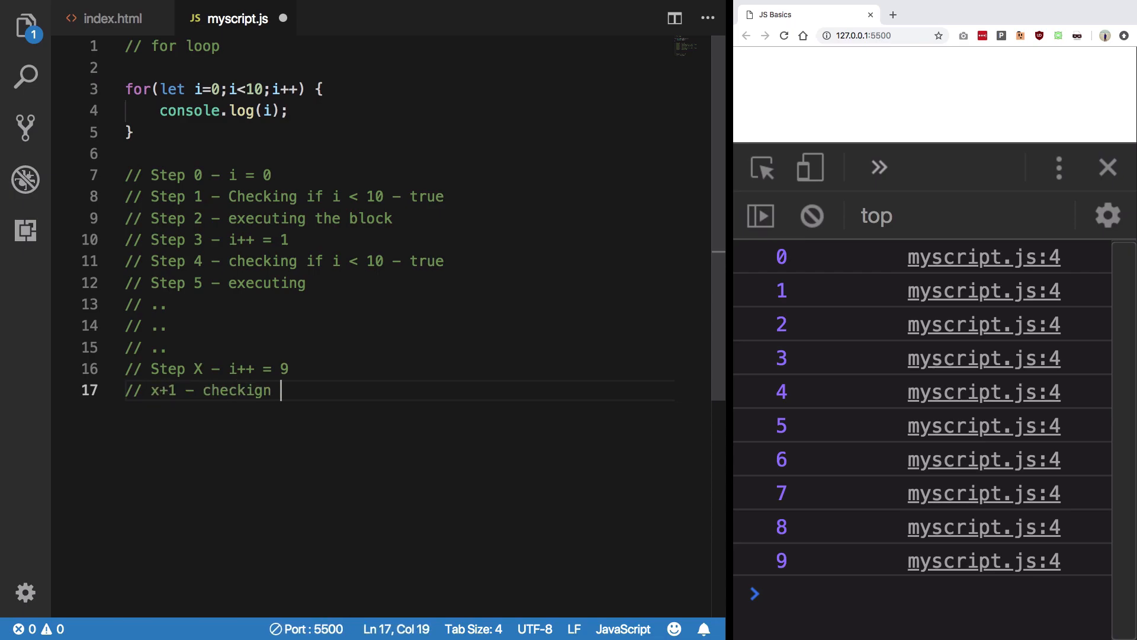
{"action": "type", "text": "- t"}
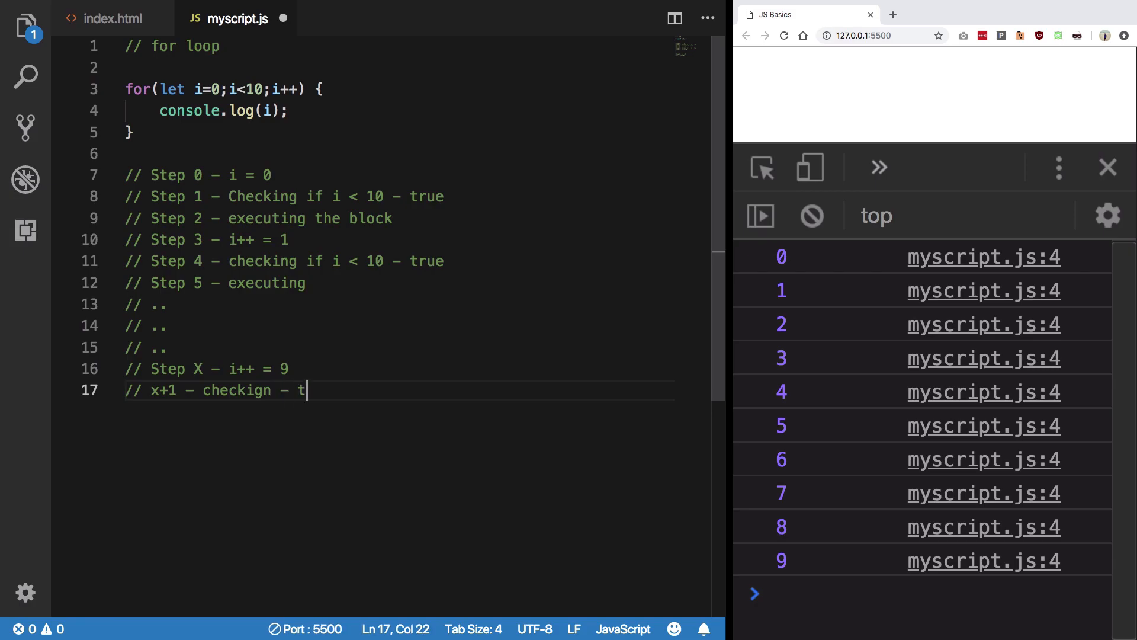
{"action": "type", "text": "rue"}
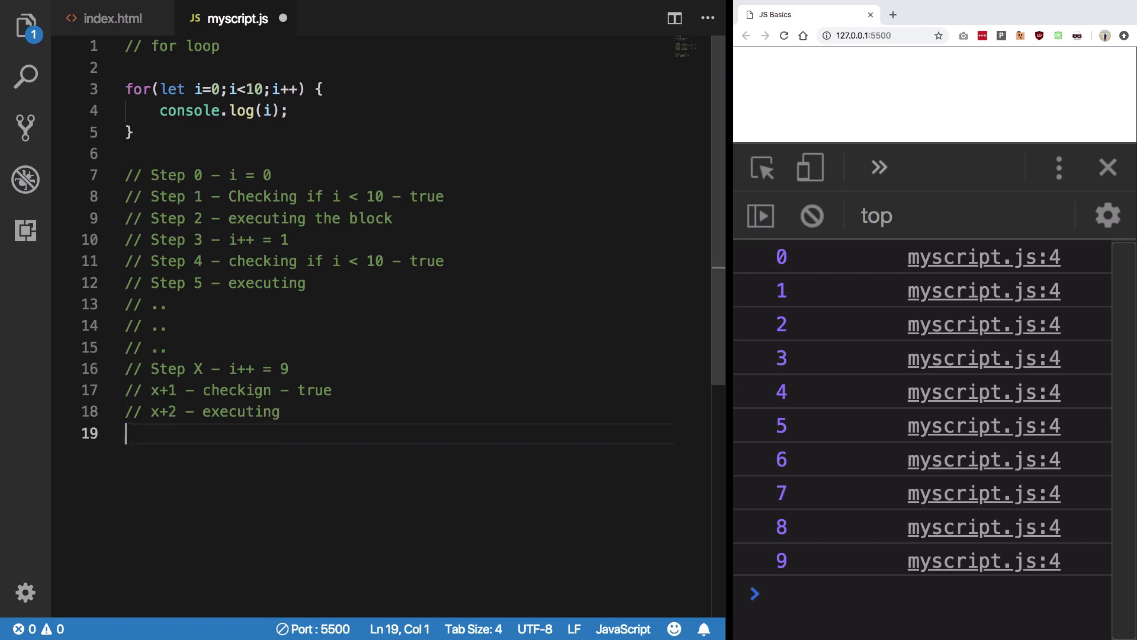
Add 'x+3 - i++ = 10', 'x+4 - checking - false', 'x+5 - get out of the loop'.
{"action": "type", "text": "// x+3"}
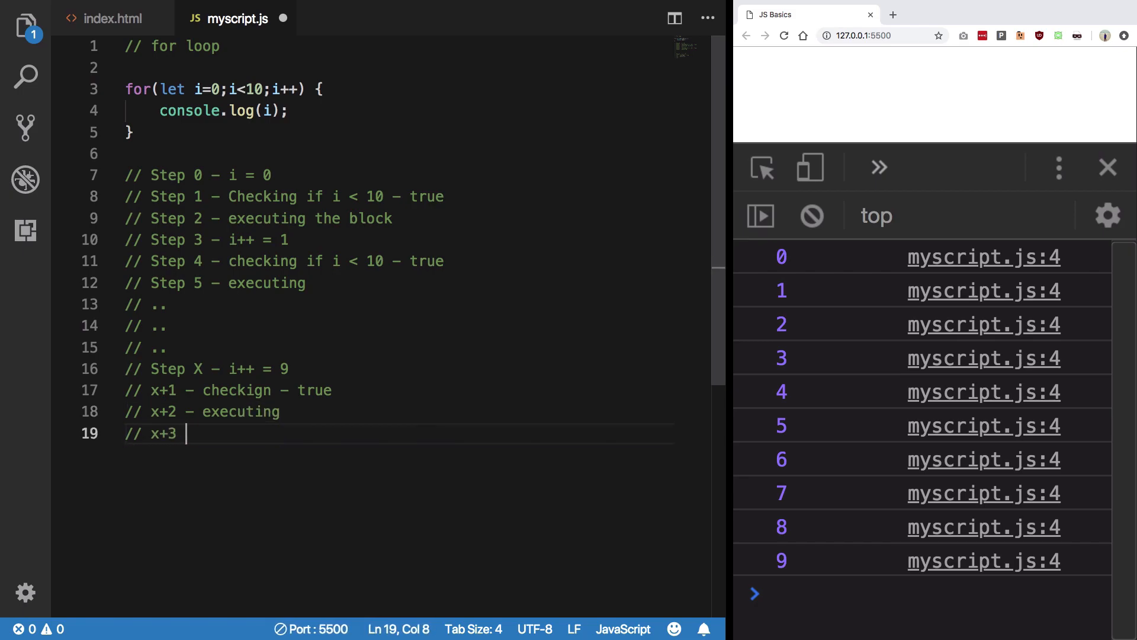
{"action": "type", "text": "- i++ = 10"}
{"action": "type", "text": "//"}
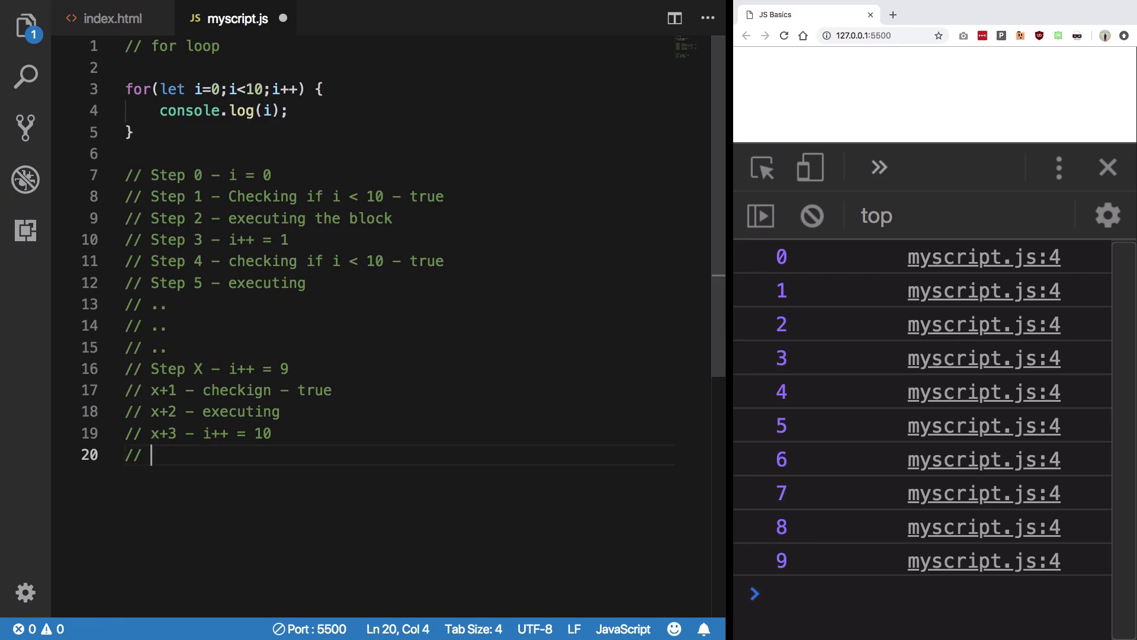
{"action": "type", "text": "x+4 - checking"}
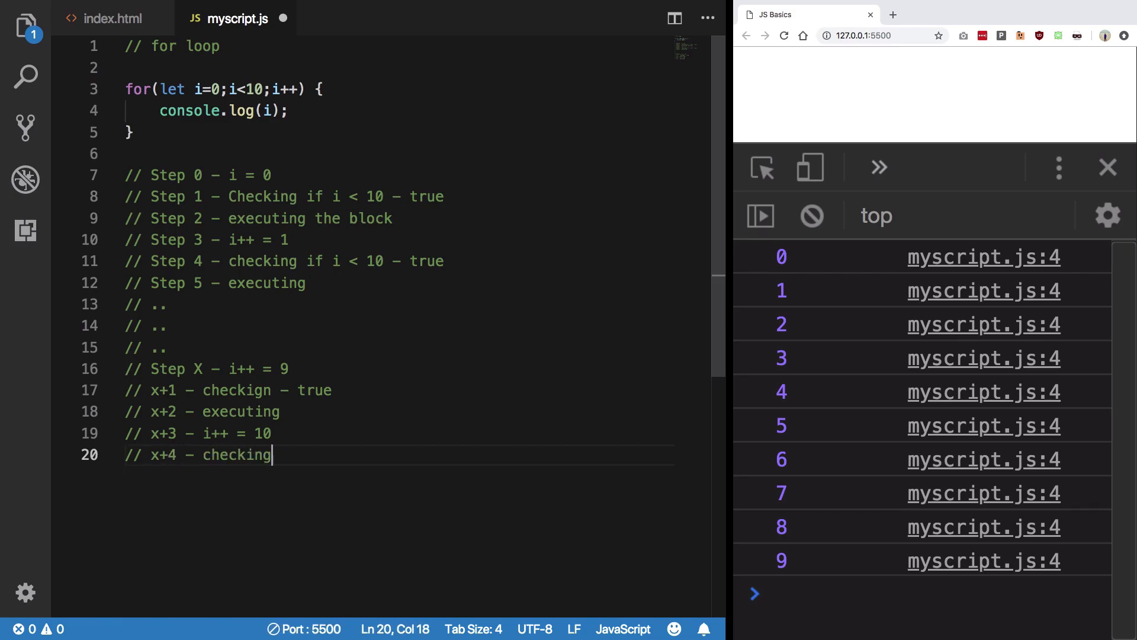
{"action": "type", "text": "- false"}
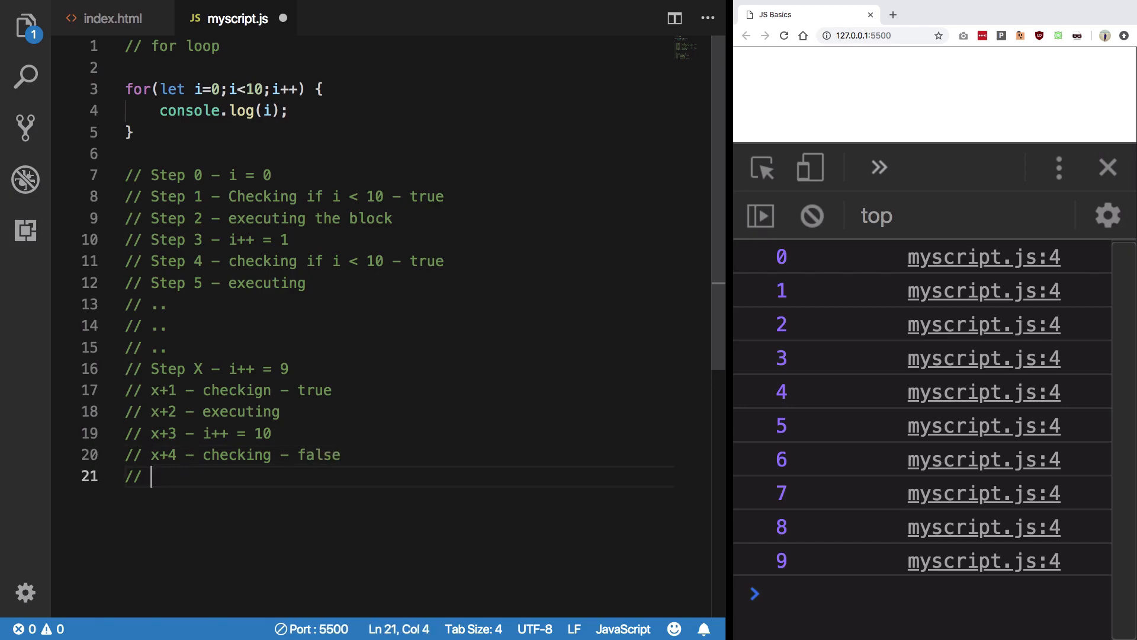
{"action": "type", "text": "x+5 - get"}
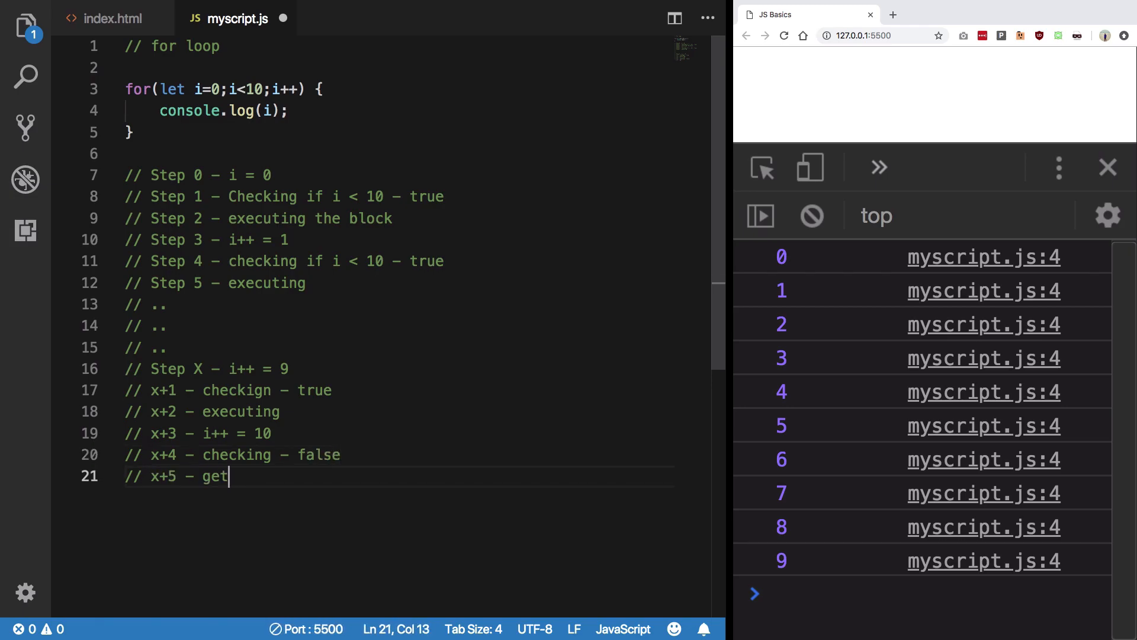
{"action": "type", "text": "out of the loop"}
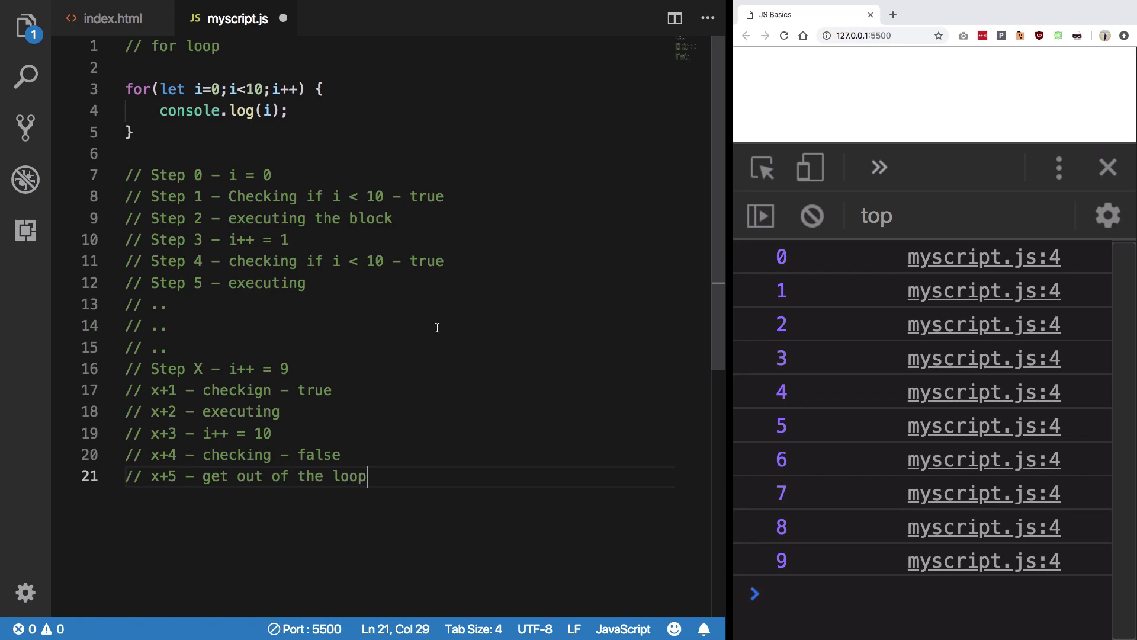
{"action": "double_click", "coordinate": [262, 434]}
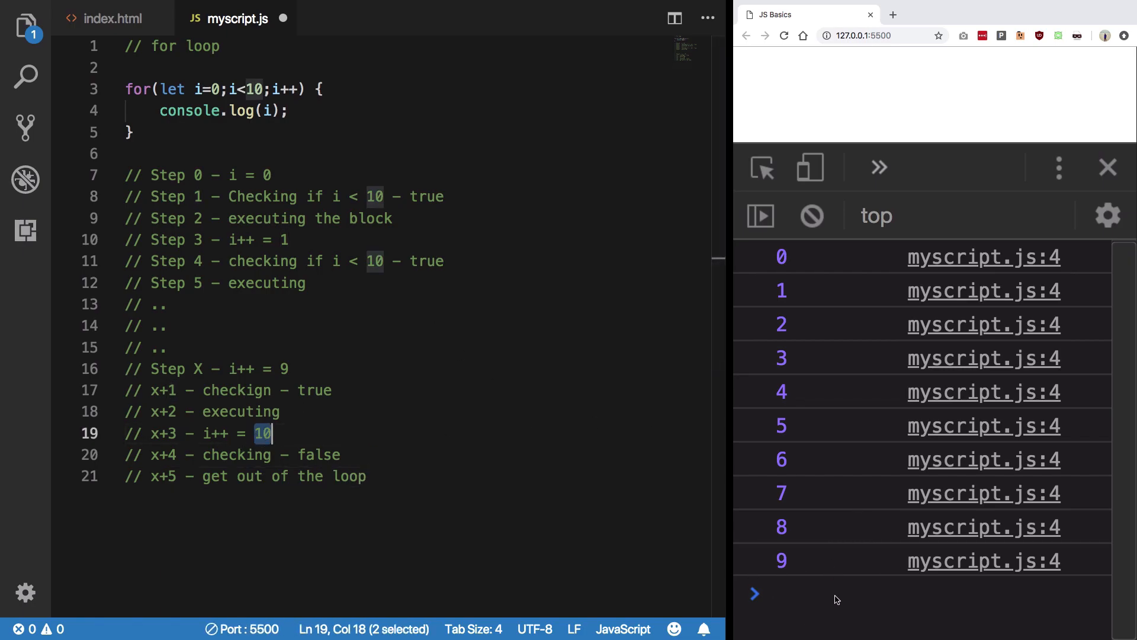
{"action": "mouse_move", "coordinate": [798, 587]}
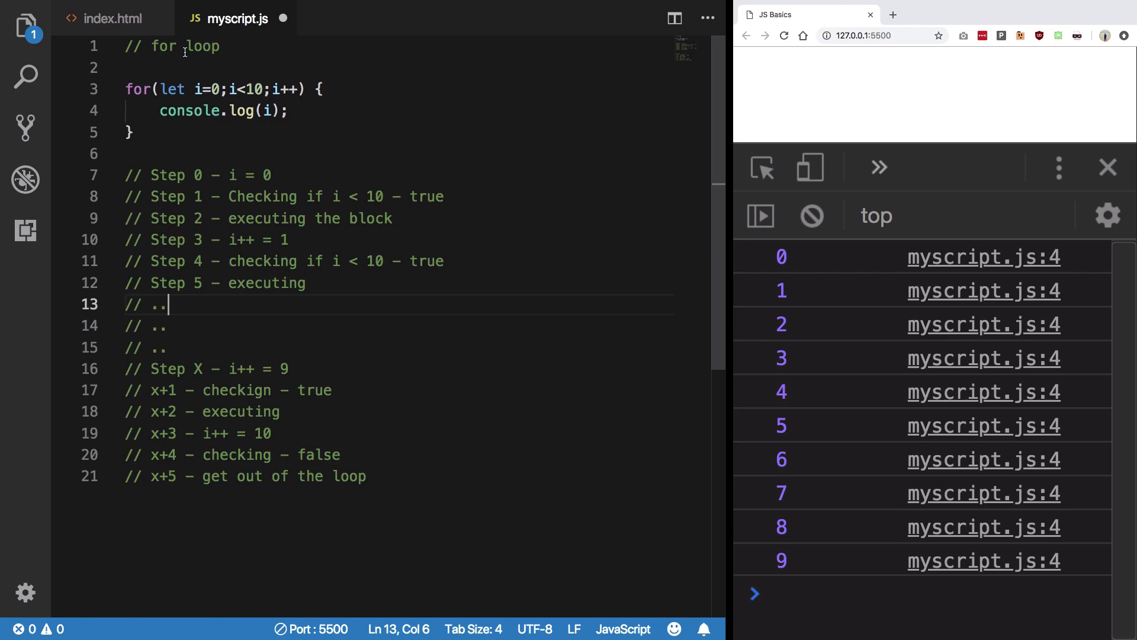
Switch the loop to var, add console.log('---') and console.log(i) after it, and save.
{"action": "type", "text": "var"}
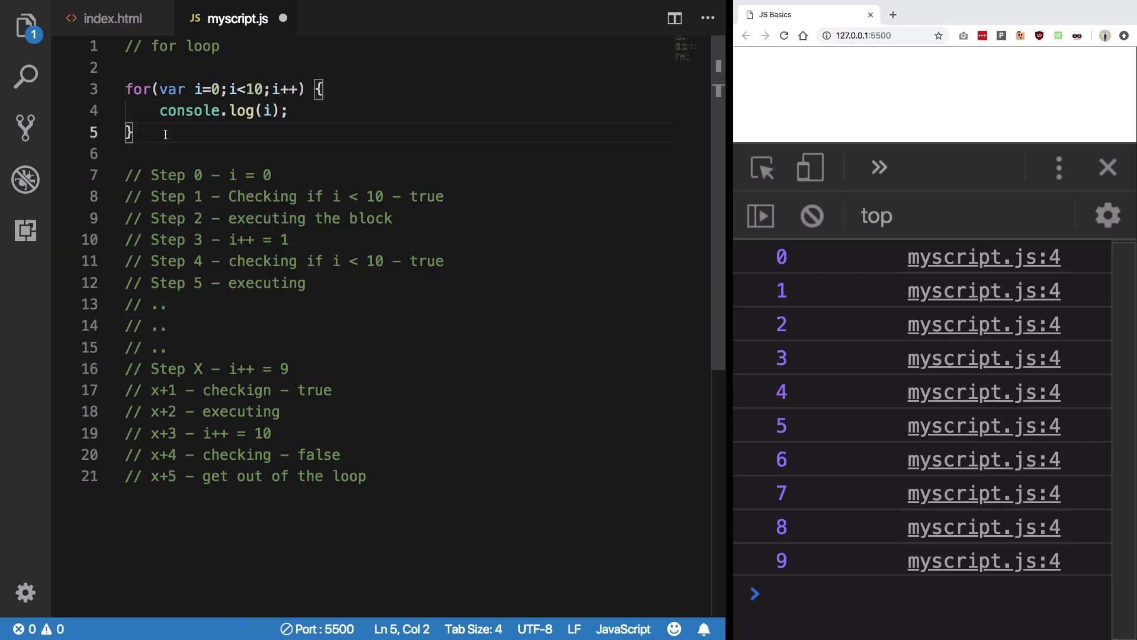
{"action": "double_click", "coordinate": [171, 89]}
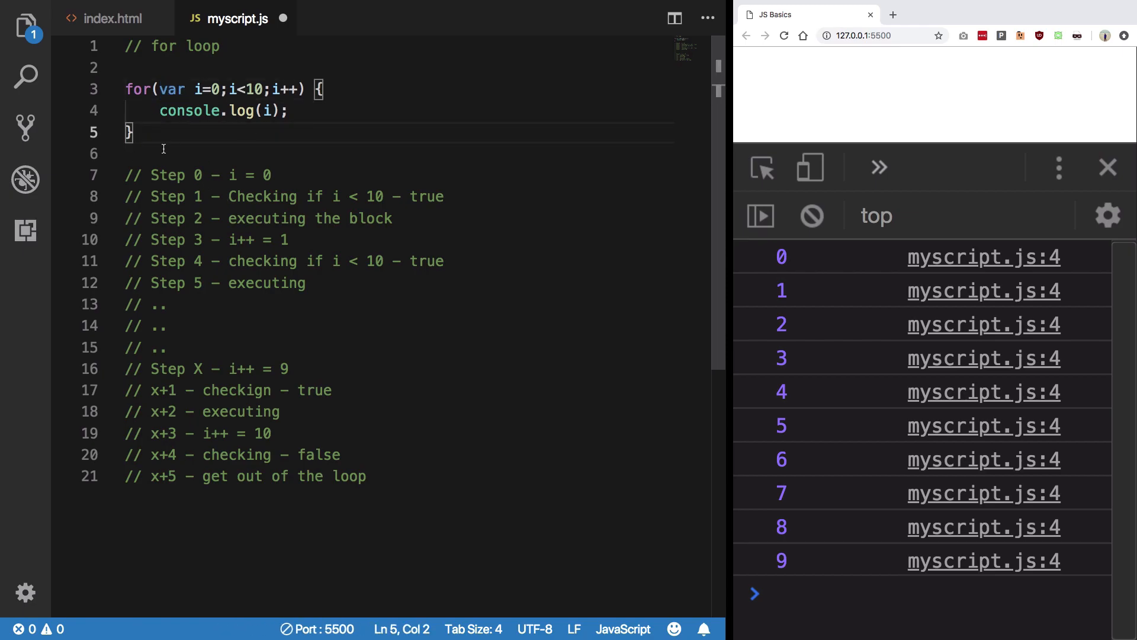
{"action": "type", "text": "console.log("}
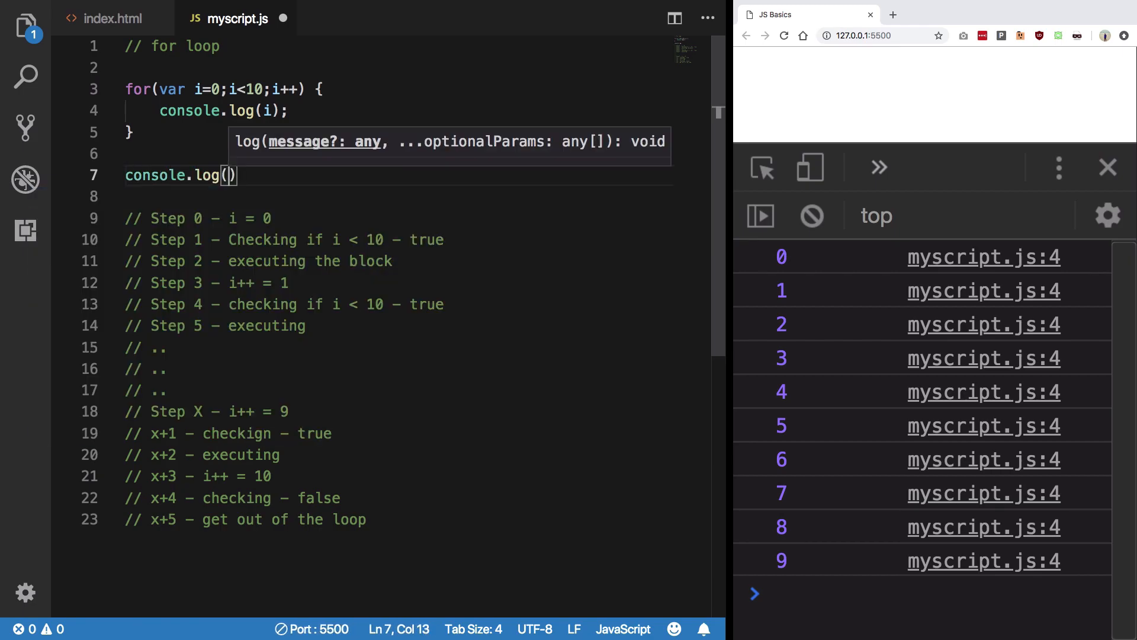
{"action": "type", "text": "i);"}
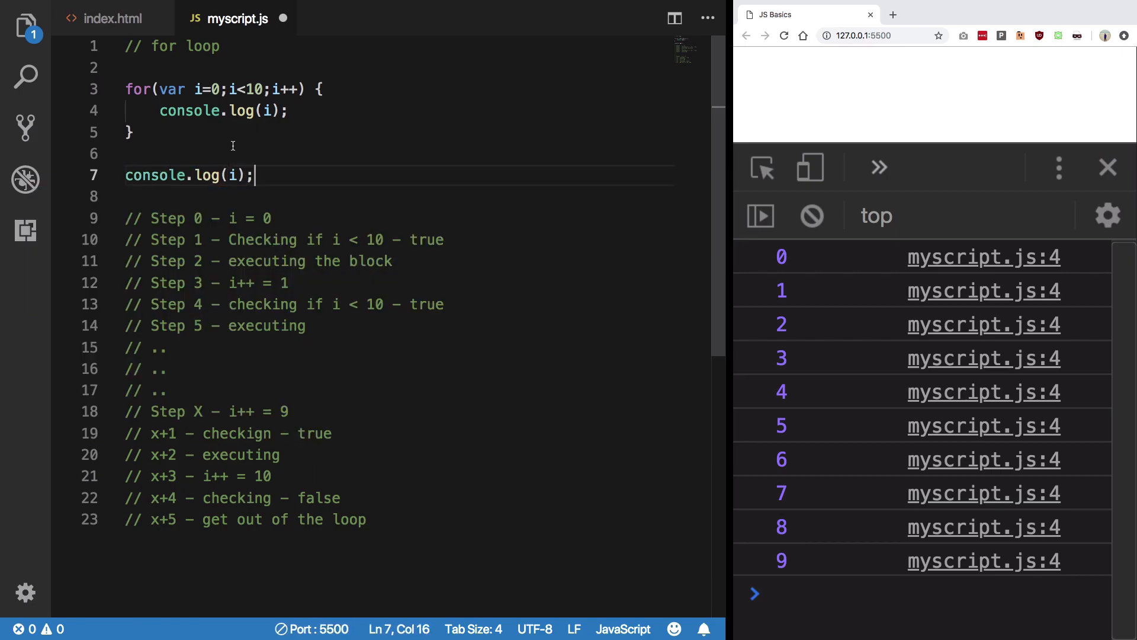
{"action": "type", "text": "console.log('---');"}
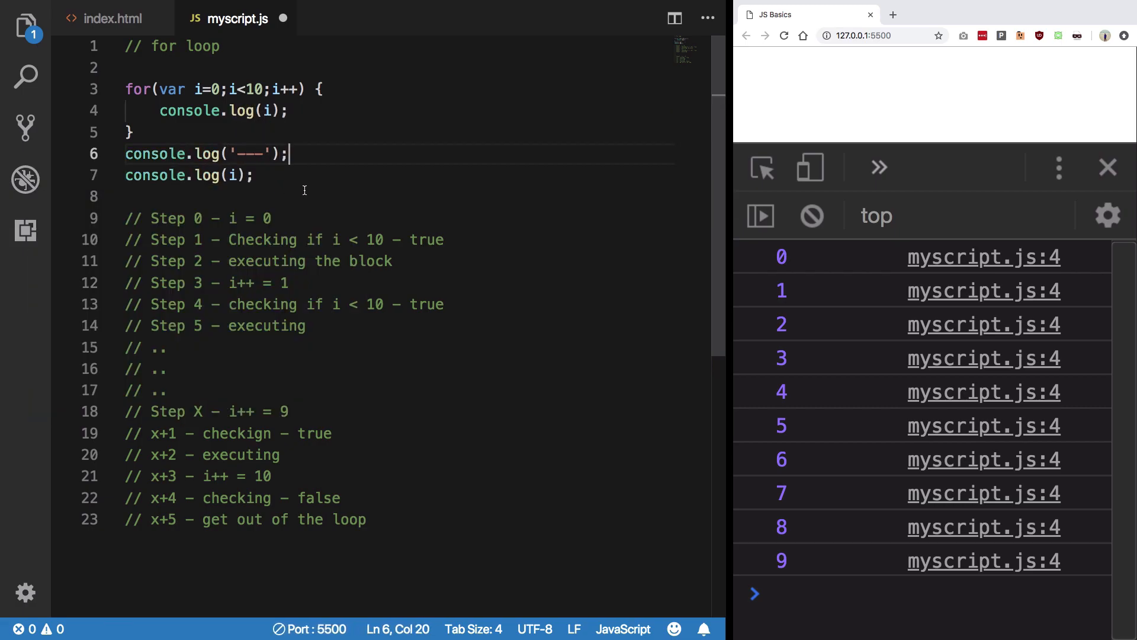
{"action": "key", "text": "ctrl+s"}
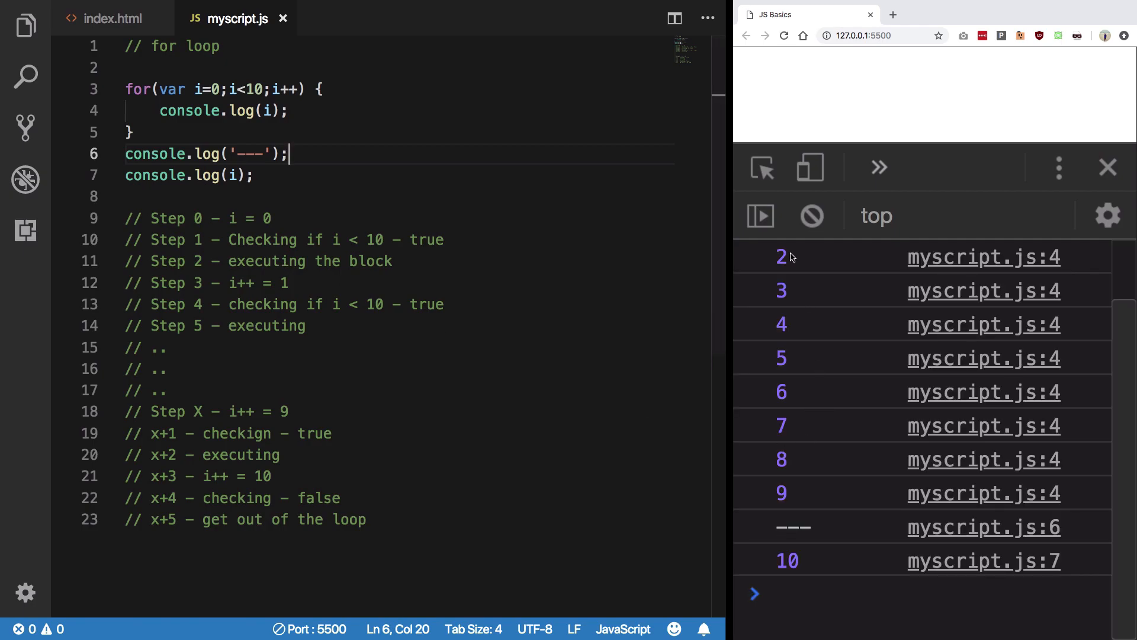
Review the console output and loop header, then change the limit 10 to 12.
{"action": "scroll", "scroll_direction": "up", "scroll_amount": 3}
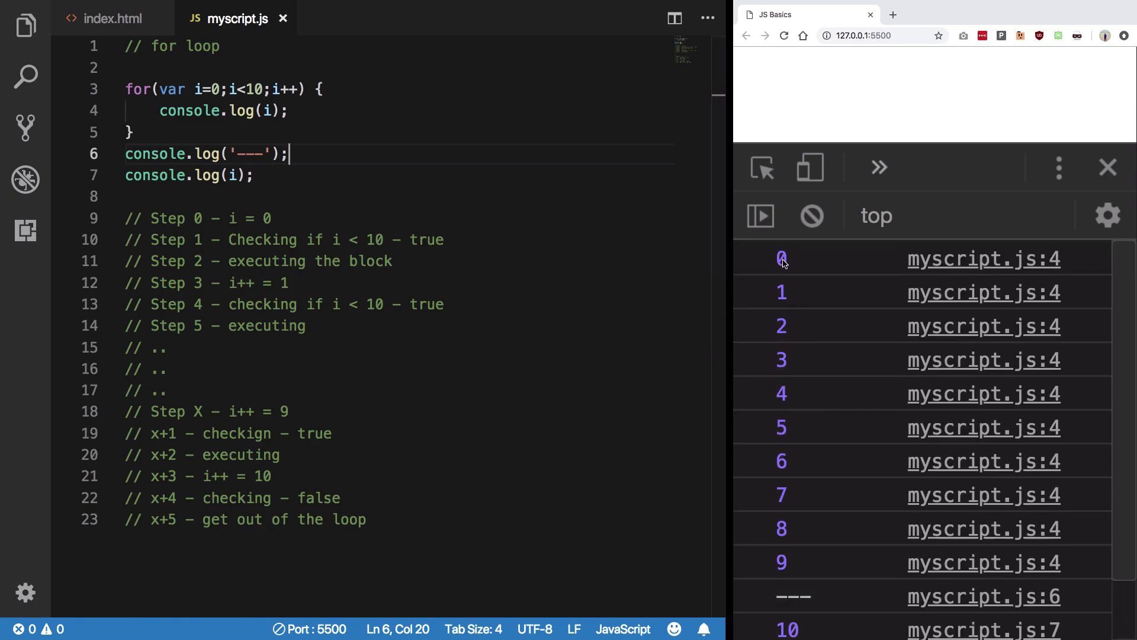
{"action": "scroll", "scroll_direction": "down", "scroll_amount": 3}
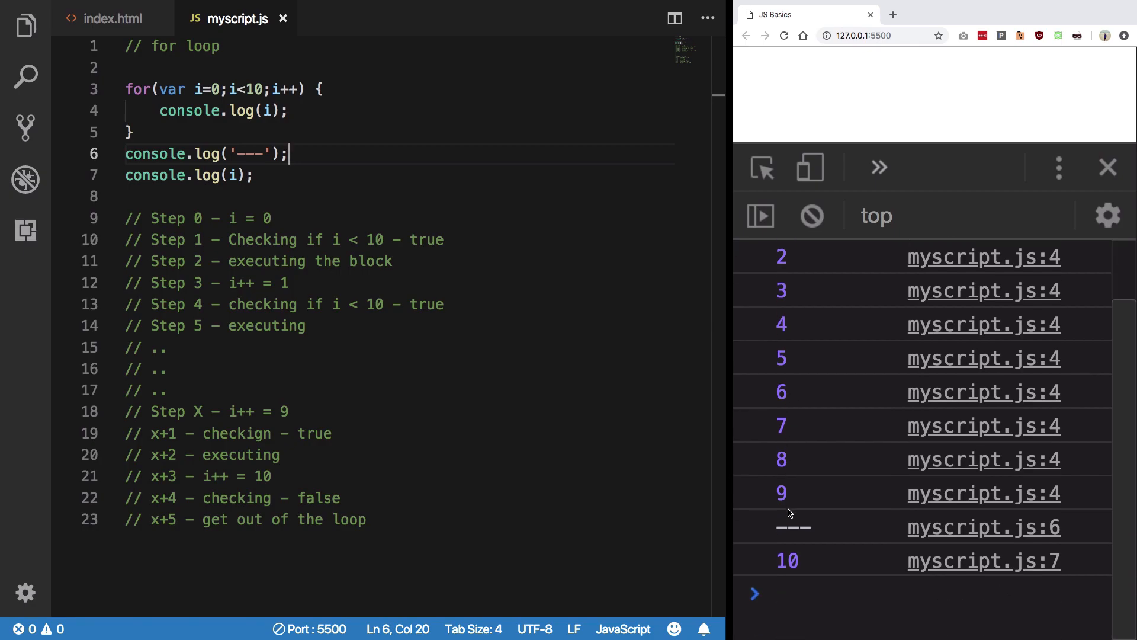
{"action": "mouse_move", "coordinate": [795, 560]}
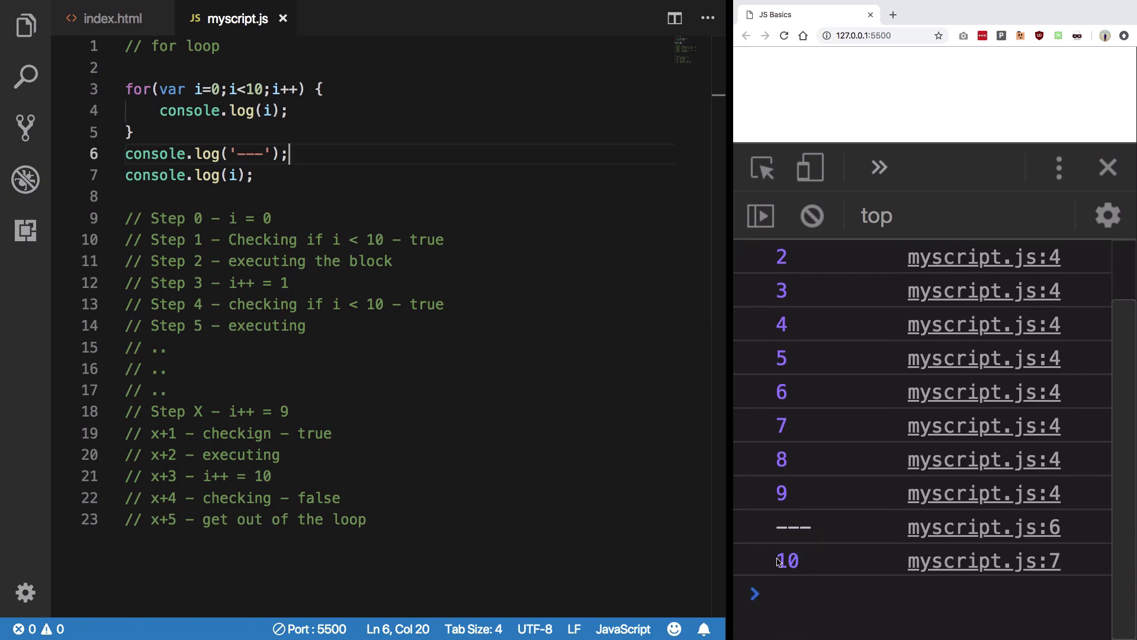
{"action": "left_click", "coordinate": [246, 218]}
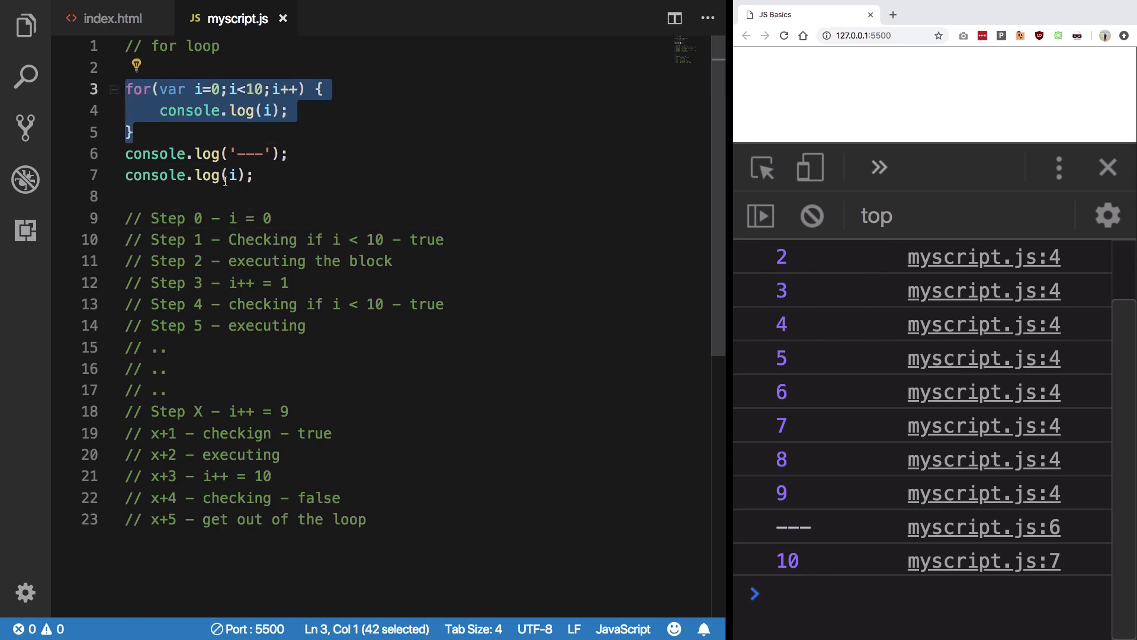
{"action": "left_click", "coordinate": [130, 132]}
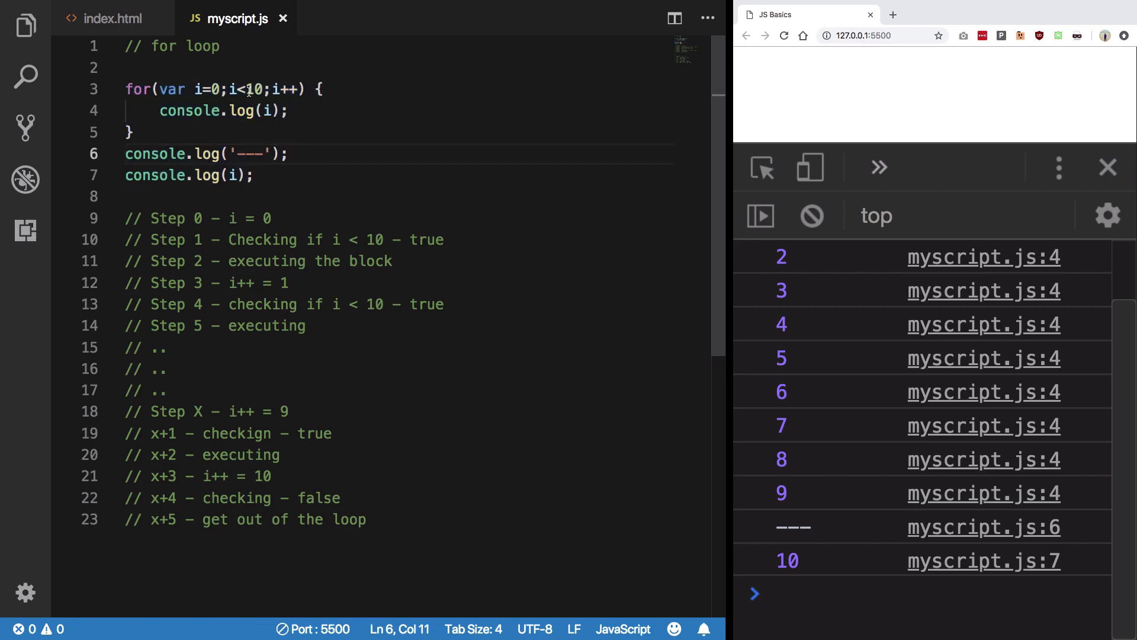
{"action": "double_click", "coordinate": [254, 88]}
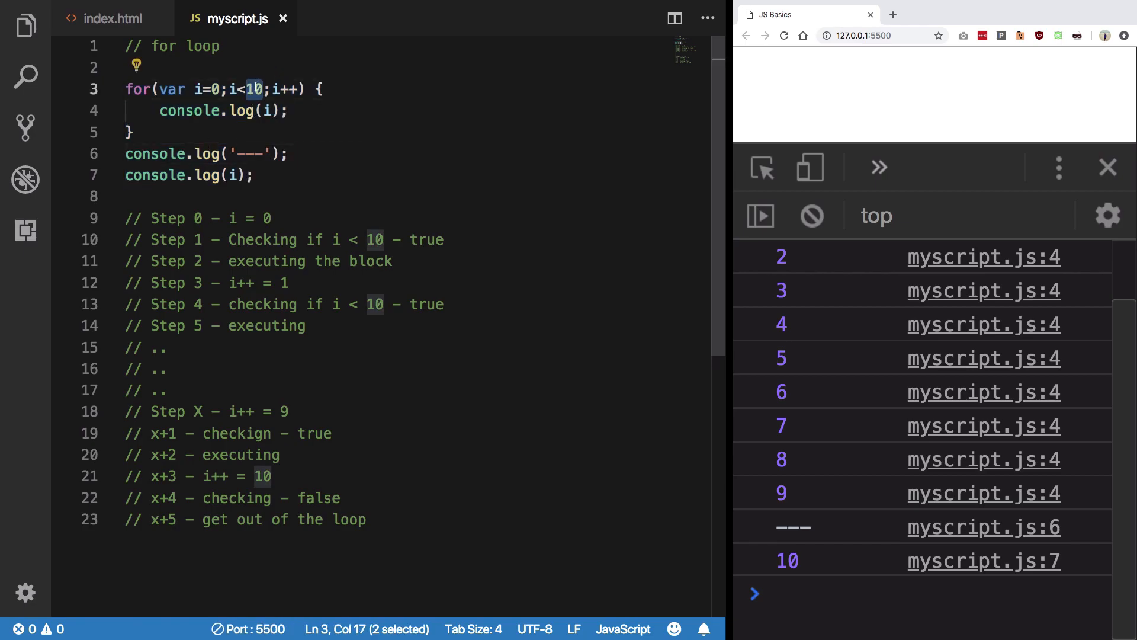
{"action": "left_click", "coordinate": [276, 88]}
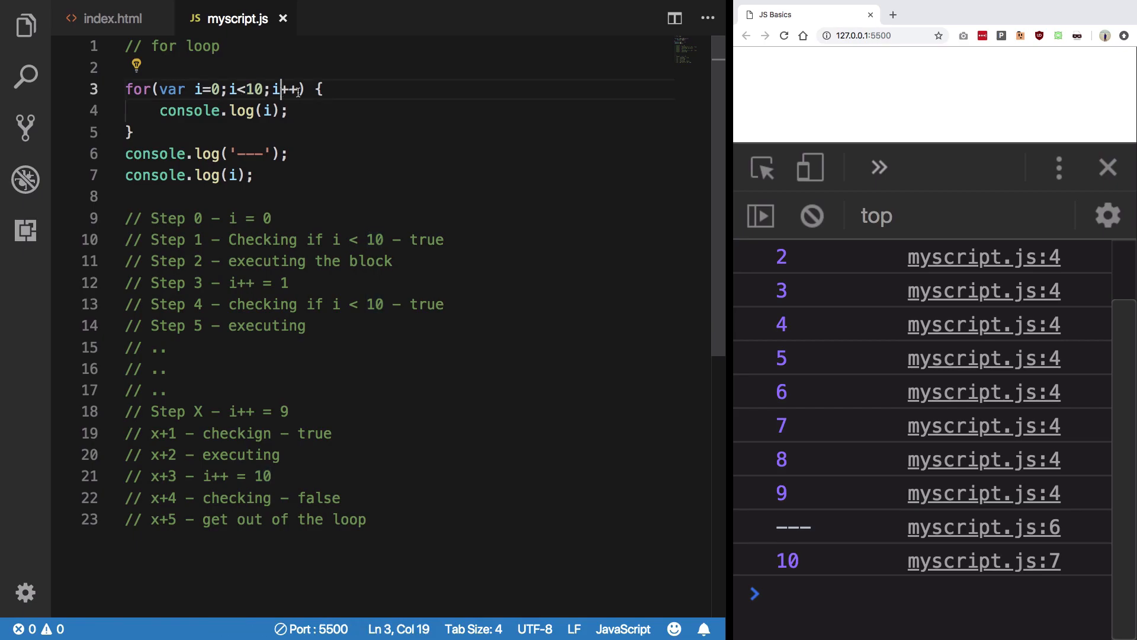
{"action": "double_click", "coordinate": [283, 88]}
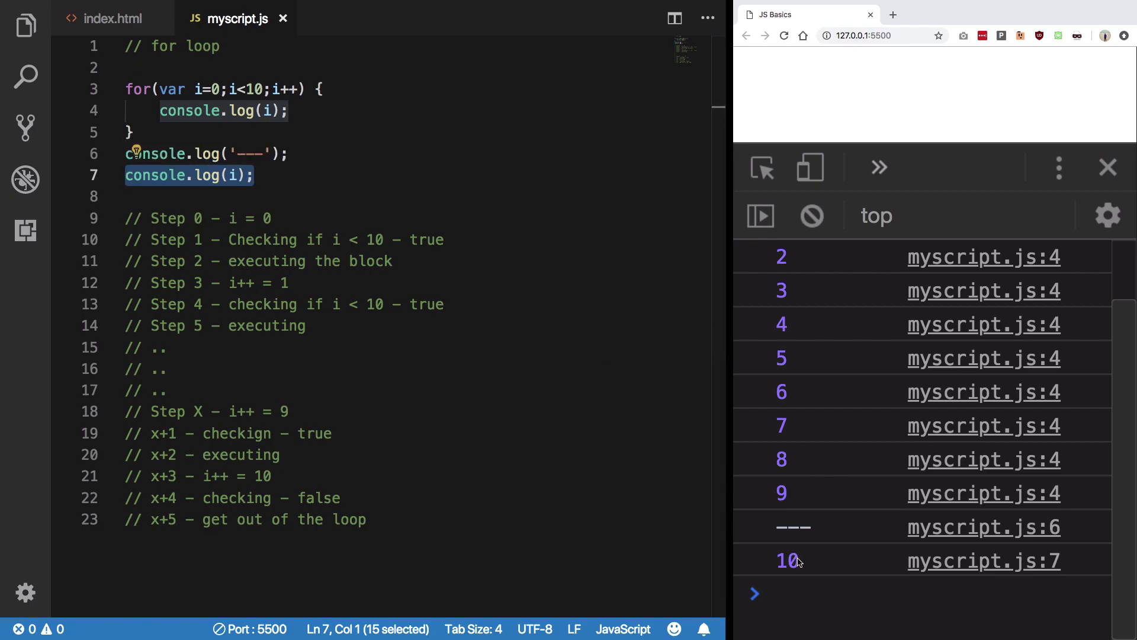
{"action": "left_click", "coordinate": [263, 89]}
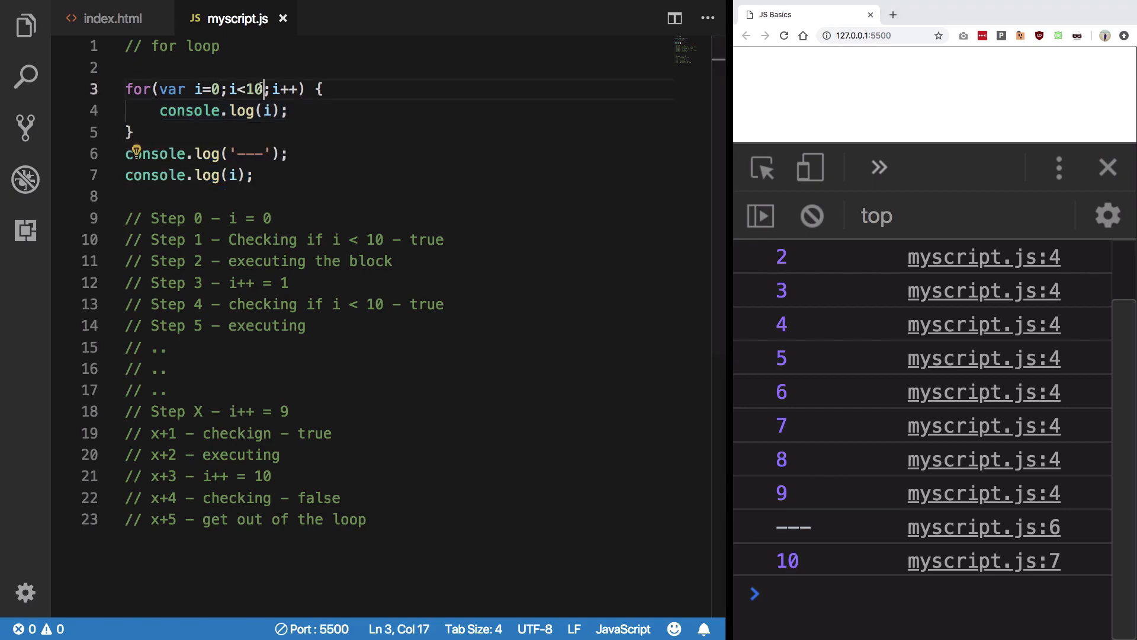
{"action": "type", "text": "12"}
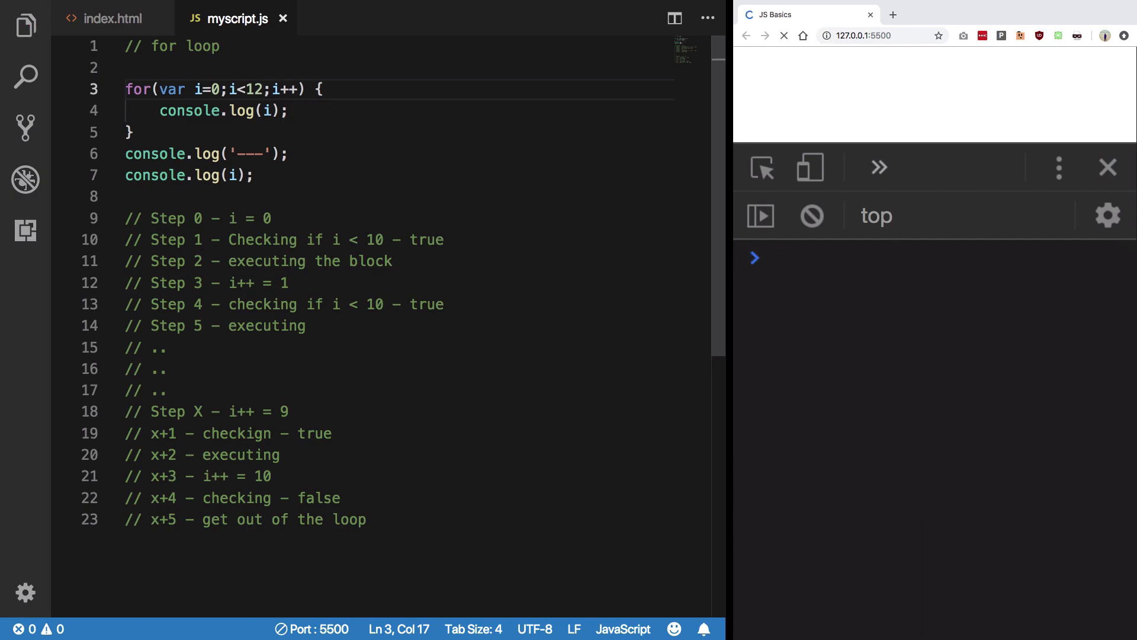
Save and check the DevTools console listing 0–11, the '---' divider, and 12.
{"action": "left_click", "coordinate": [784, 35]}
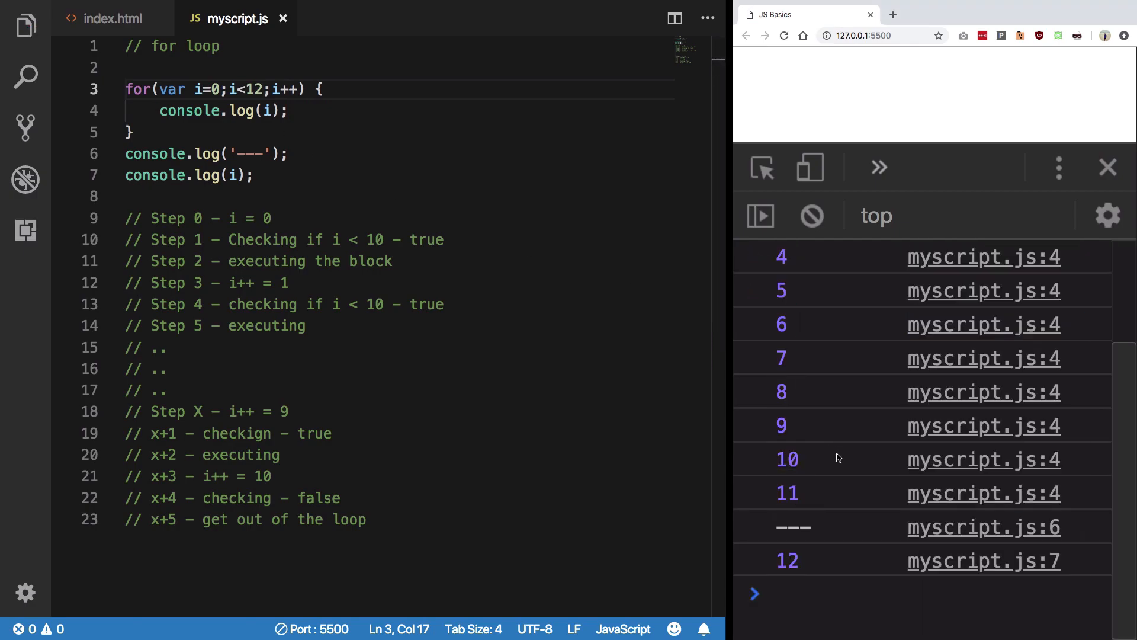
{"action": "mouse_move", "coordinate": [810, 580]}
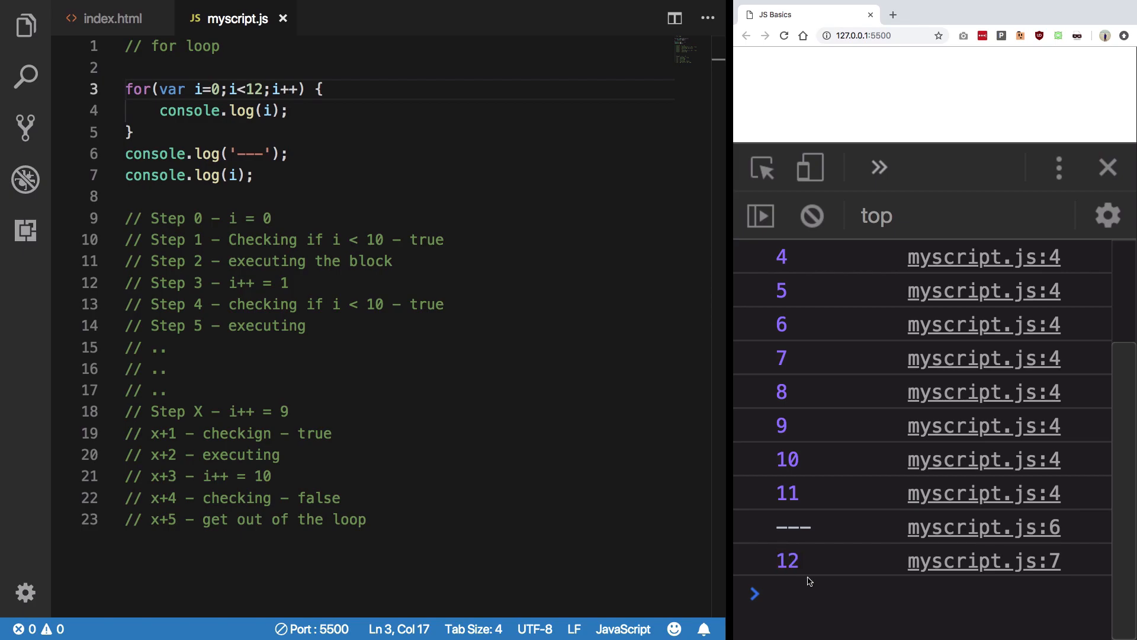
{"action": "left_click", "coordinate": [333, 283]}
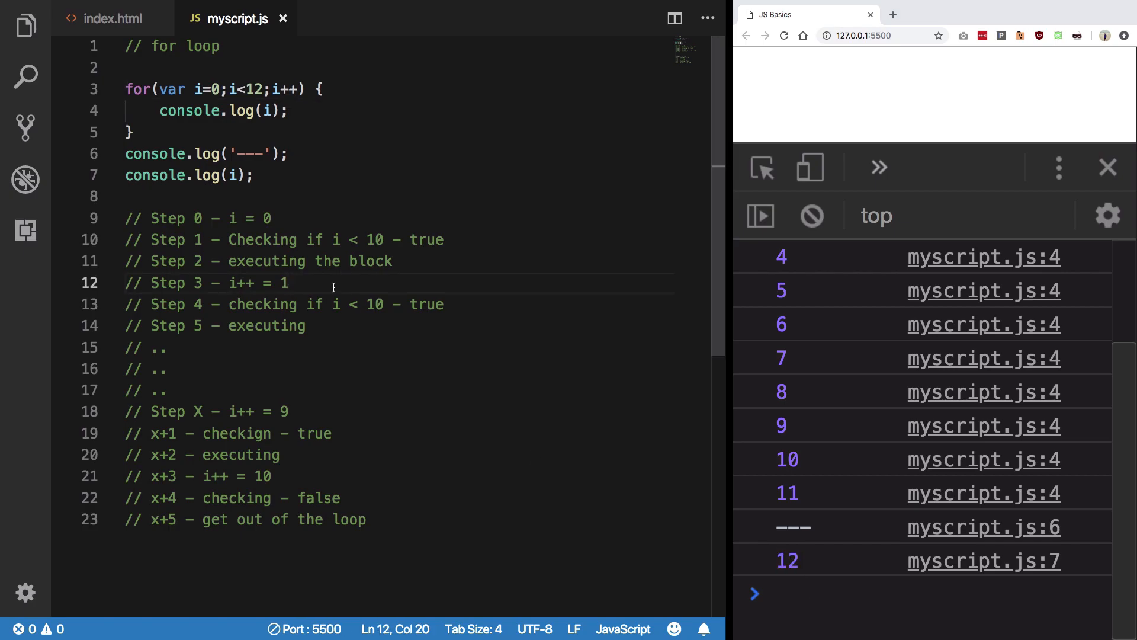